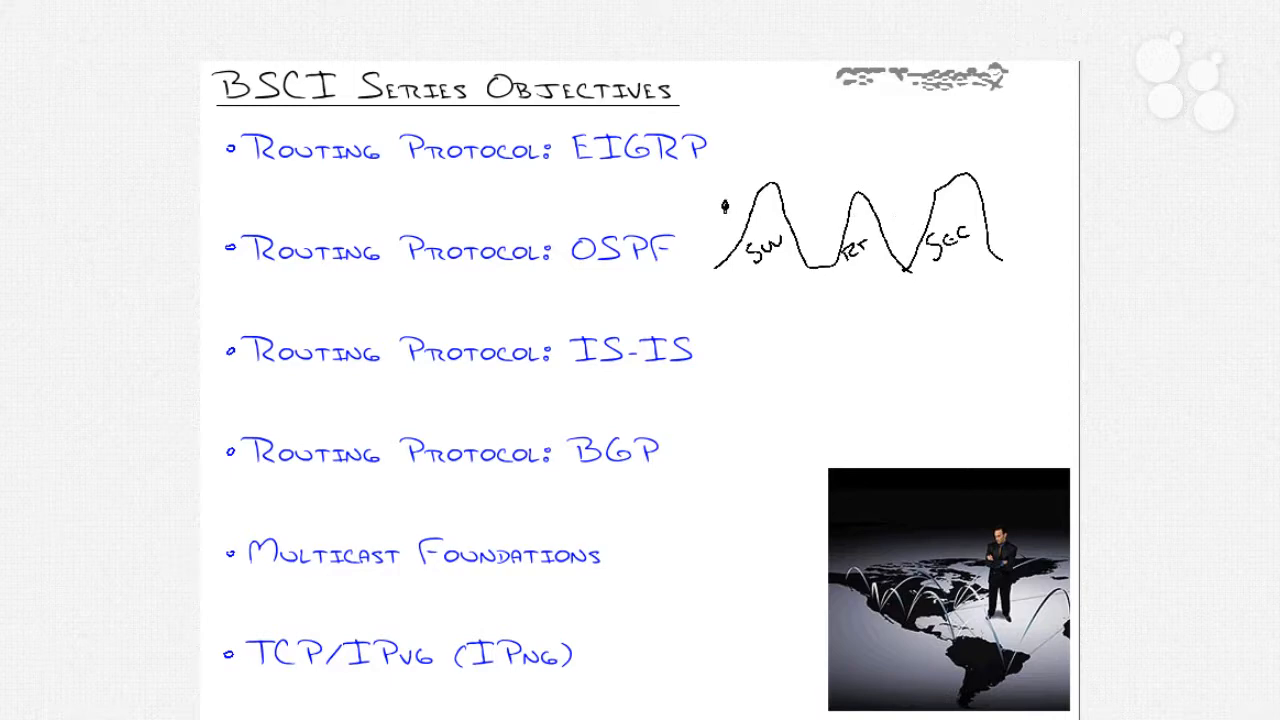
Step: Sketch a pen stroke across the BSCI Series Objectives slide for the three-peak annotation
{"action": "left_click_drag", "start_coordinate": [720, 204], "coordinate": [1000, 200]}
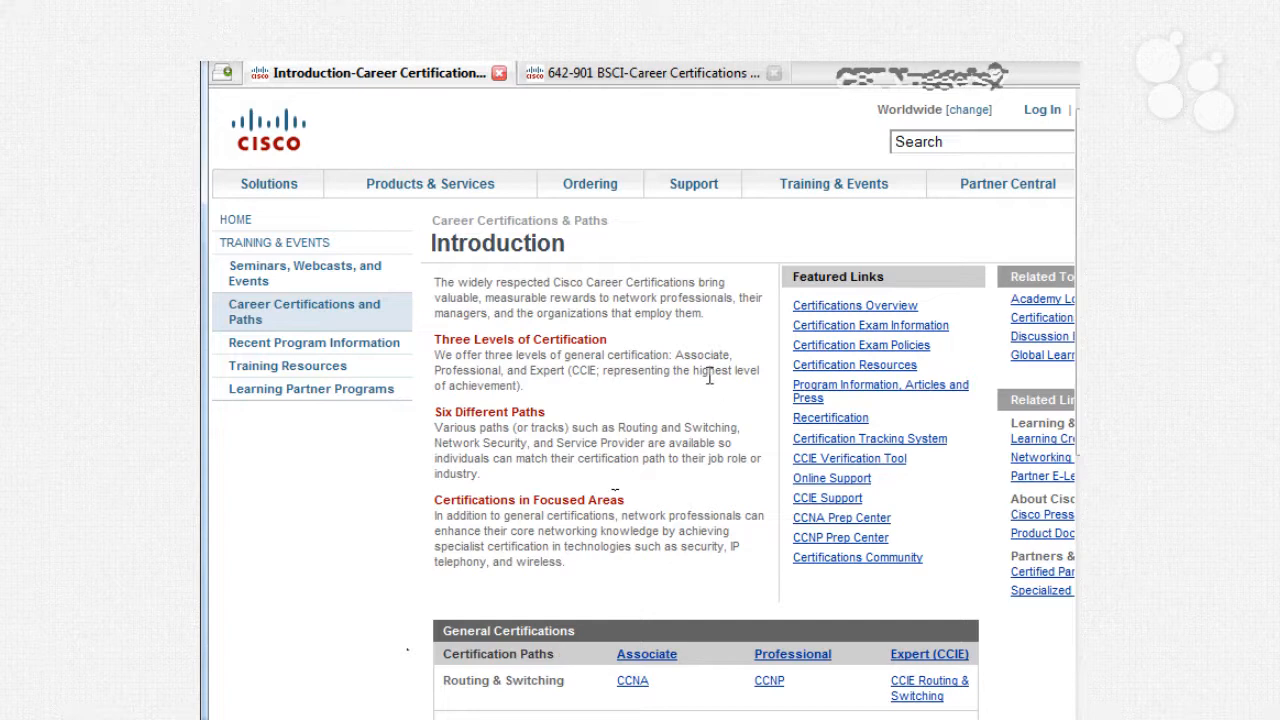
Step: Reach the General Certifications table and follow the CCNP link under Routing & Switching
{"action": "scroll", "scroll_direction": "down", "scroll_amount": 3}
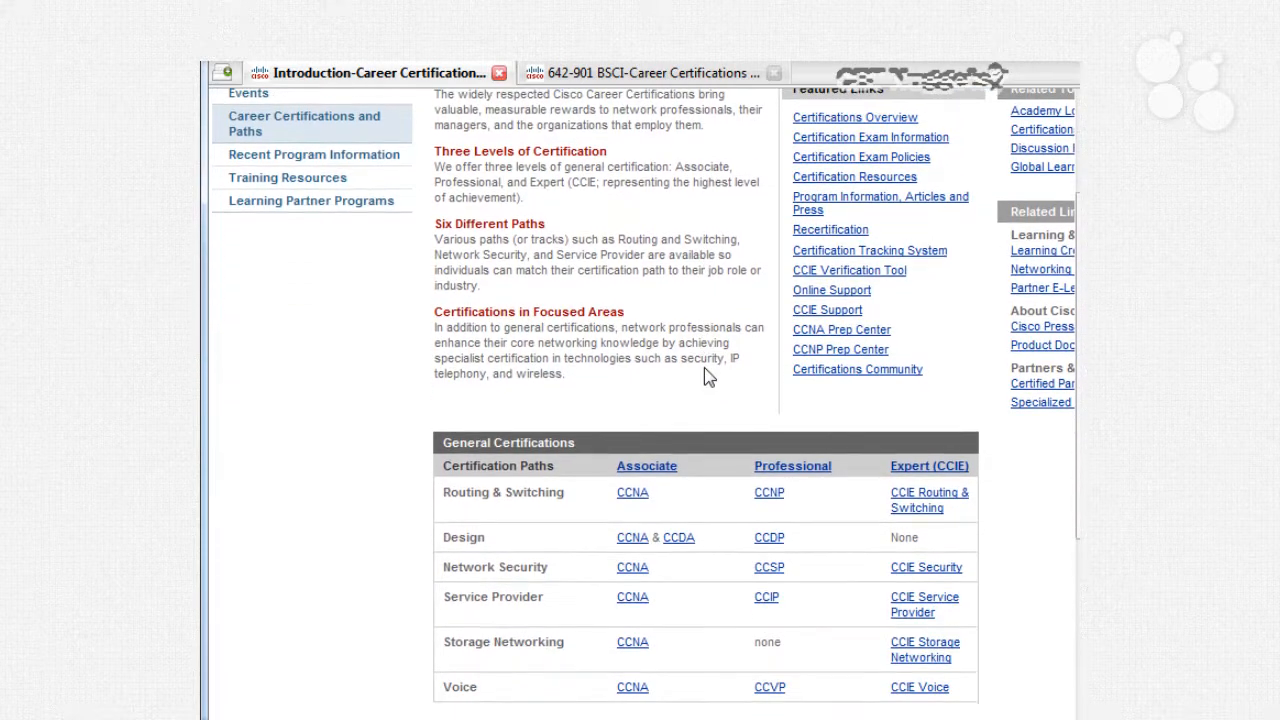
{"action": "scroll", "scroll_direction": "down", "scroll_amount": 3}
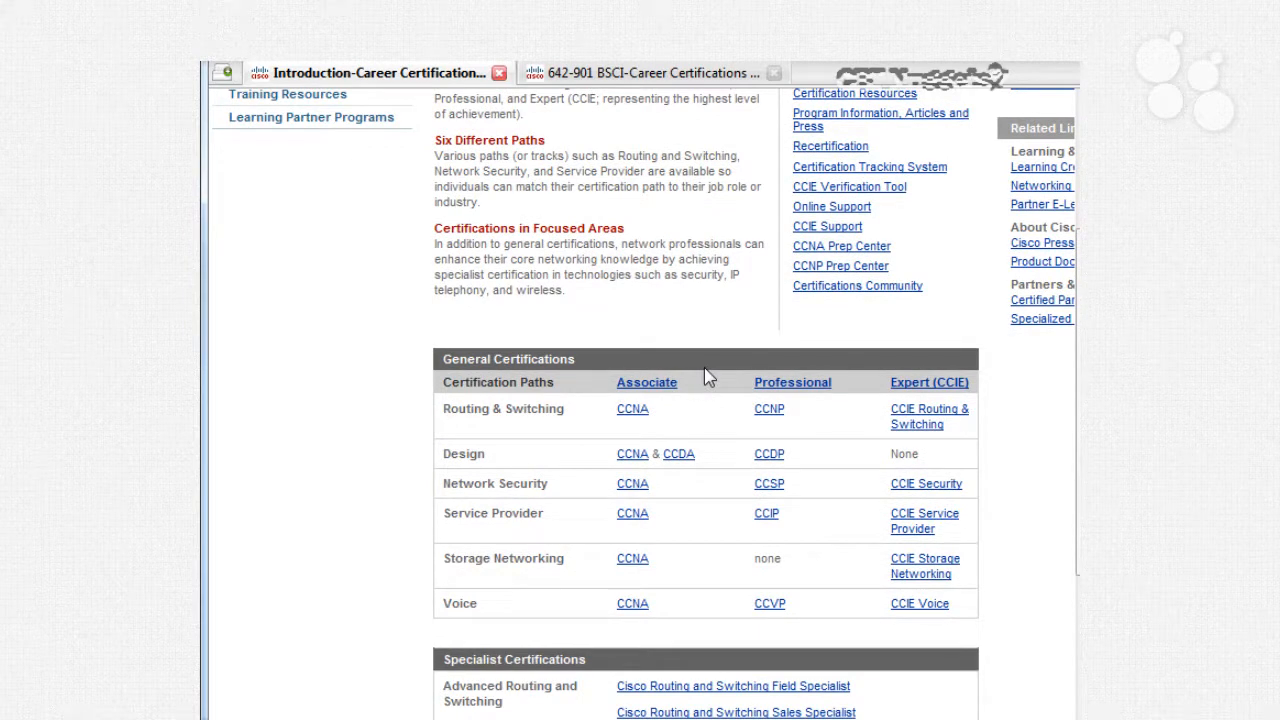
{"action": "mouse_move", "coordinate": [630, 548]}
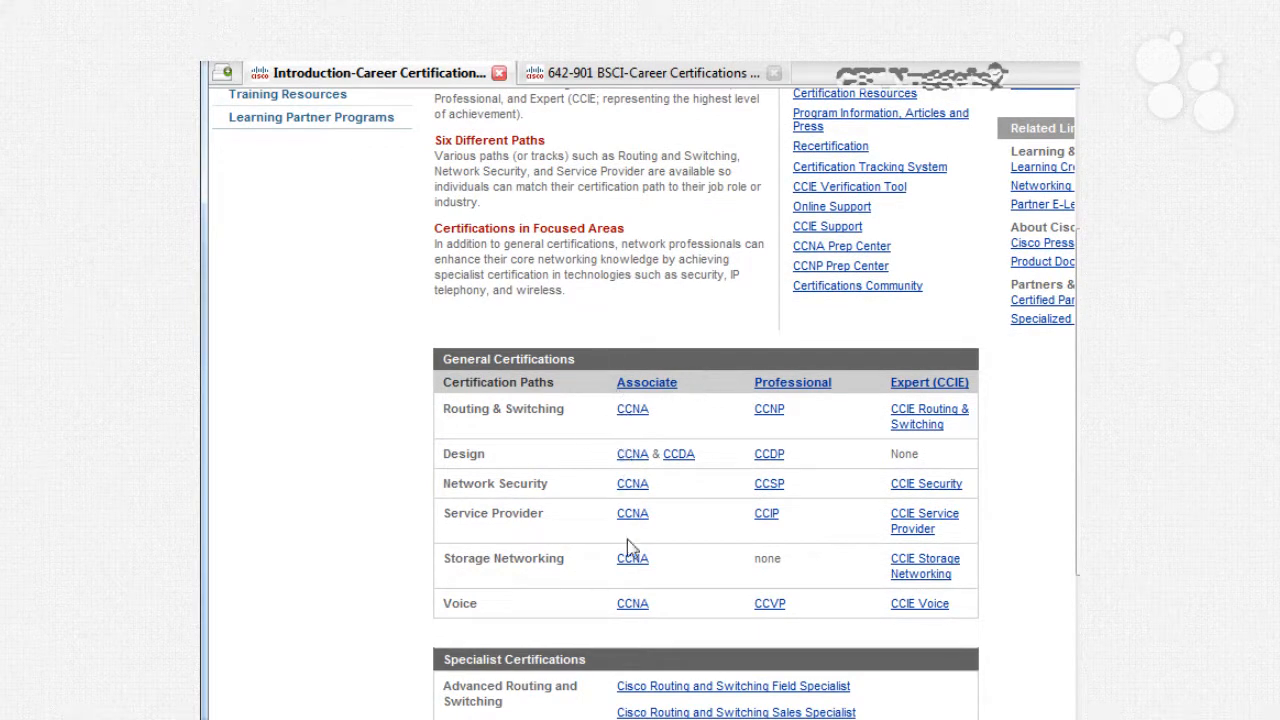
{"action": "mouse_move", "coordinate": [632, 608]}
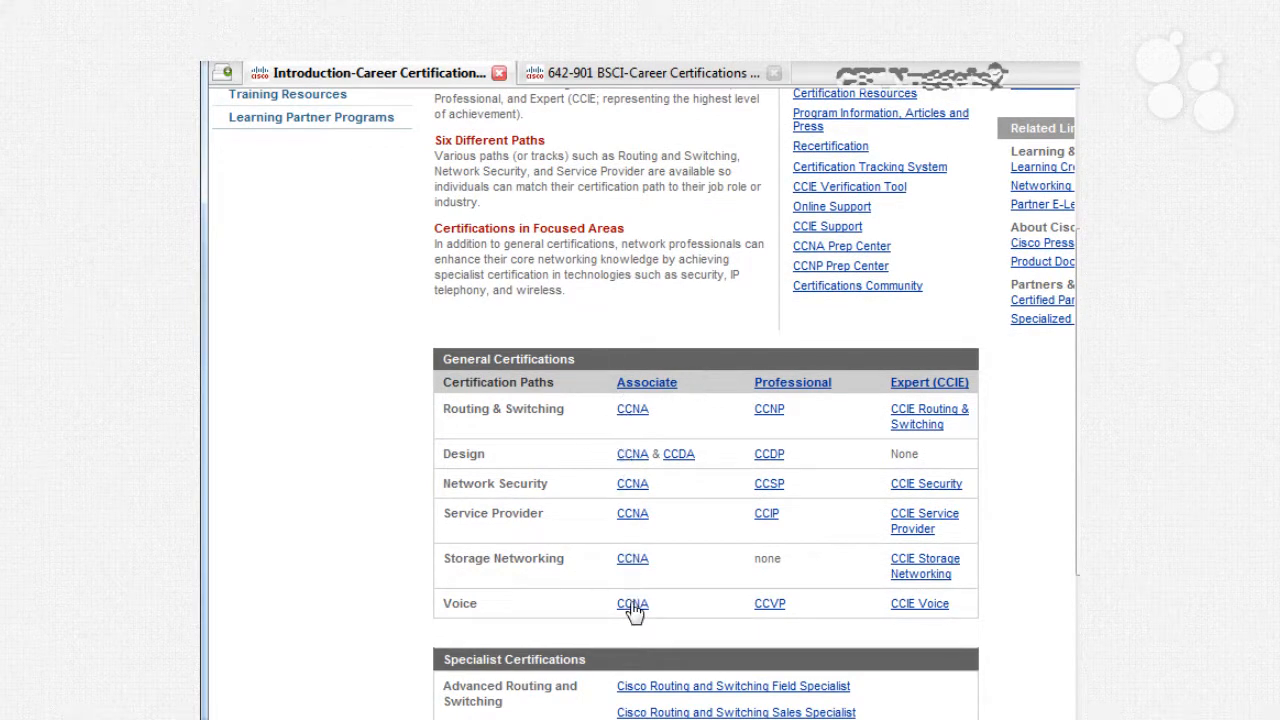
{"action": "mouse_move", "coordinate": [770, 410]}
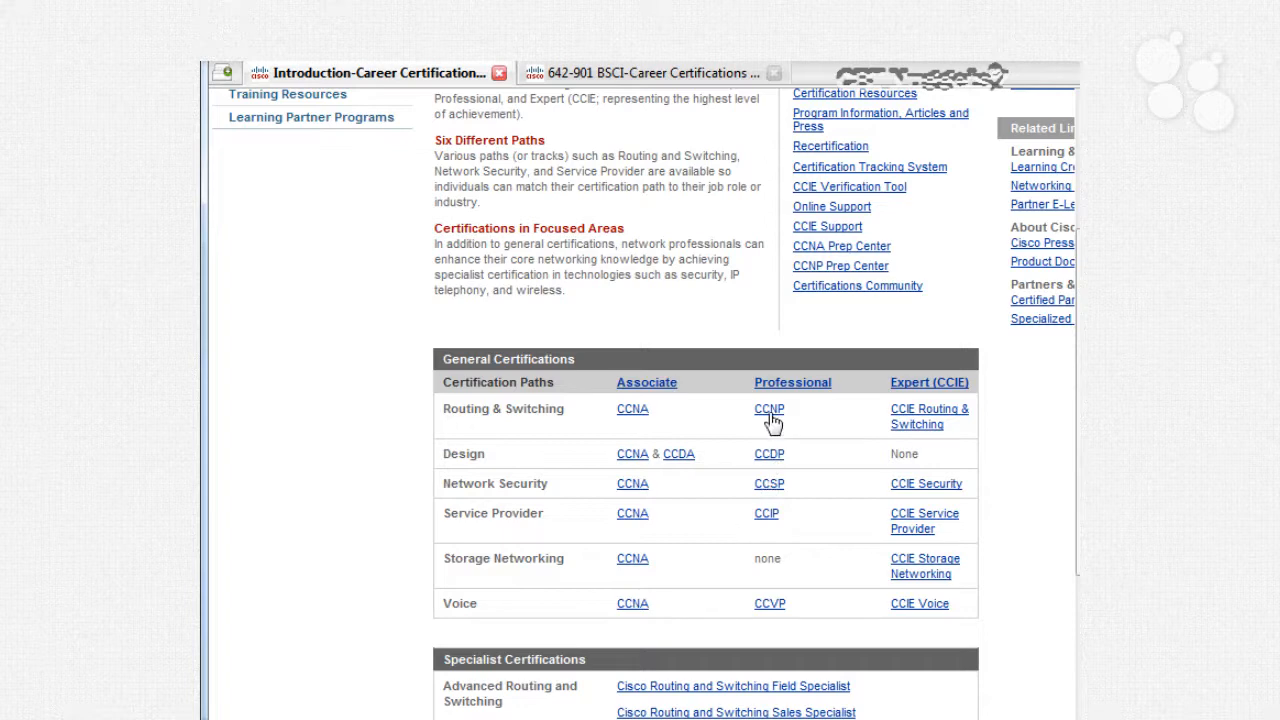
{"action": "mouse_move", "coordinate": [764, 524]}
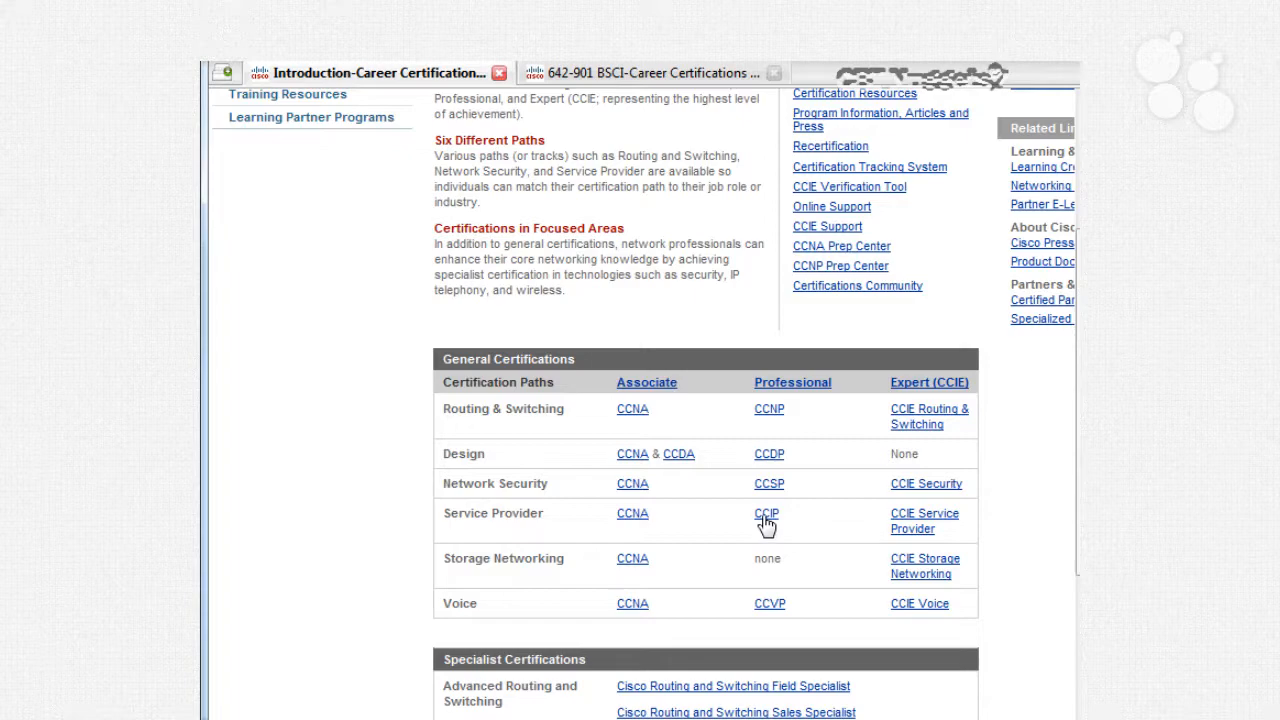
{"action": "left_click", "coordinate": [768, 408]}
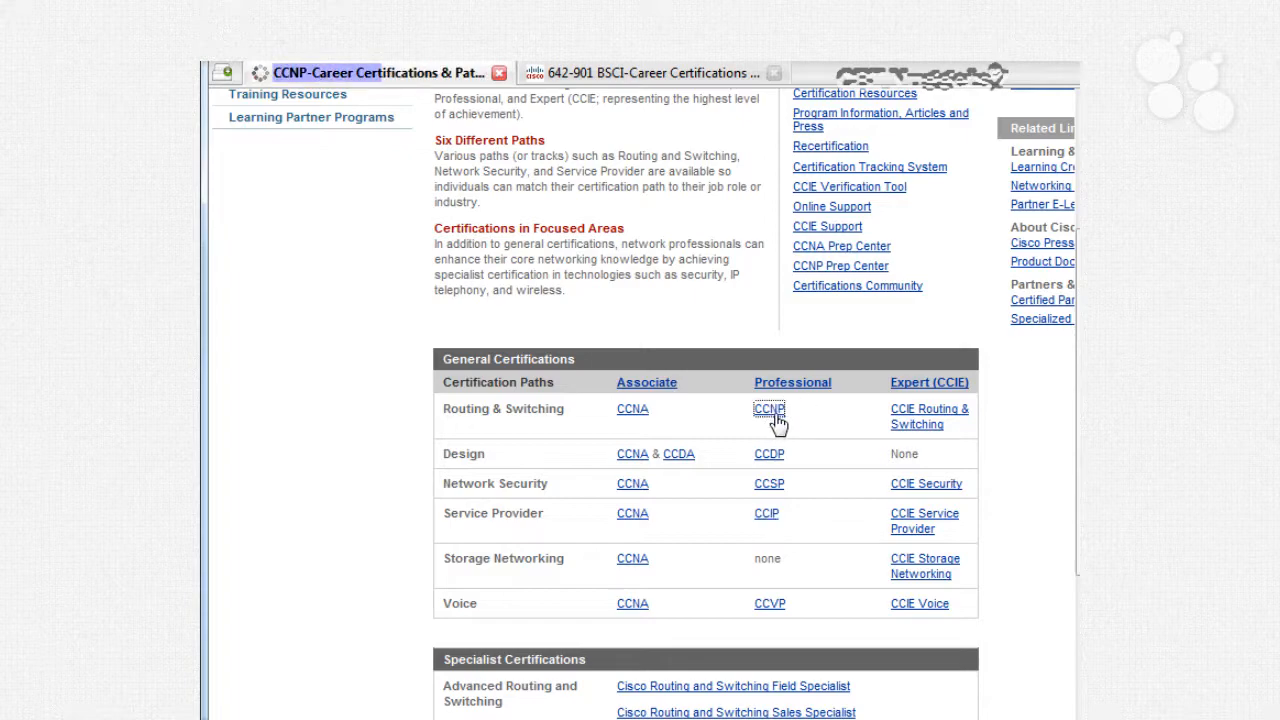
Step: From the CCNP Exams & Recommended Training table, follow the 642-901 BSCI exam link
{"action": "left_click", "coordinate": [768, 408]}
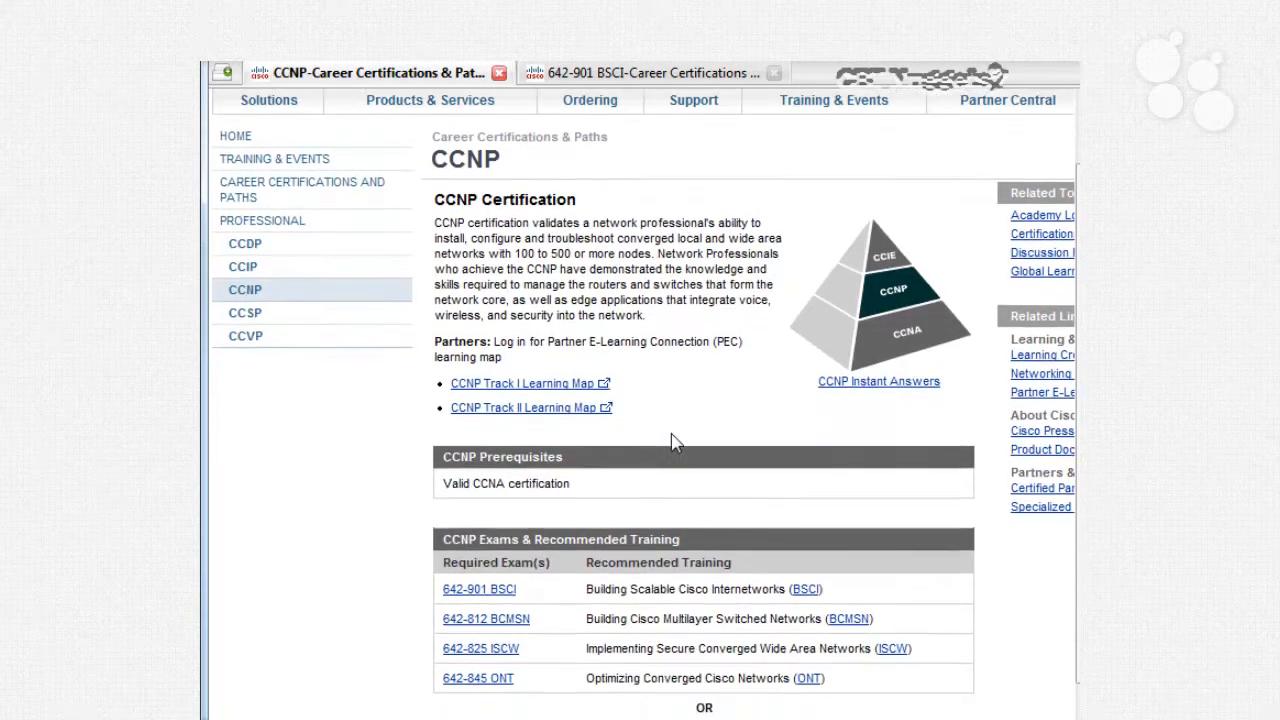
{"action": "scroll", "scroll_direction": "down", "scroll_amount": 3}
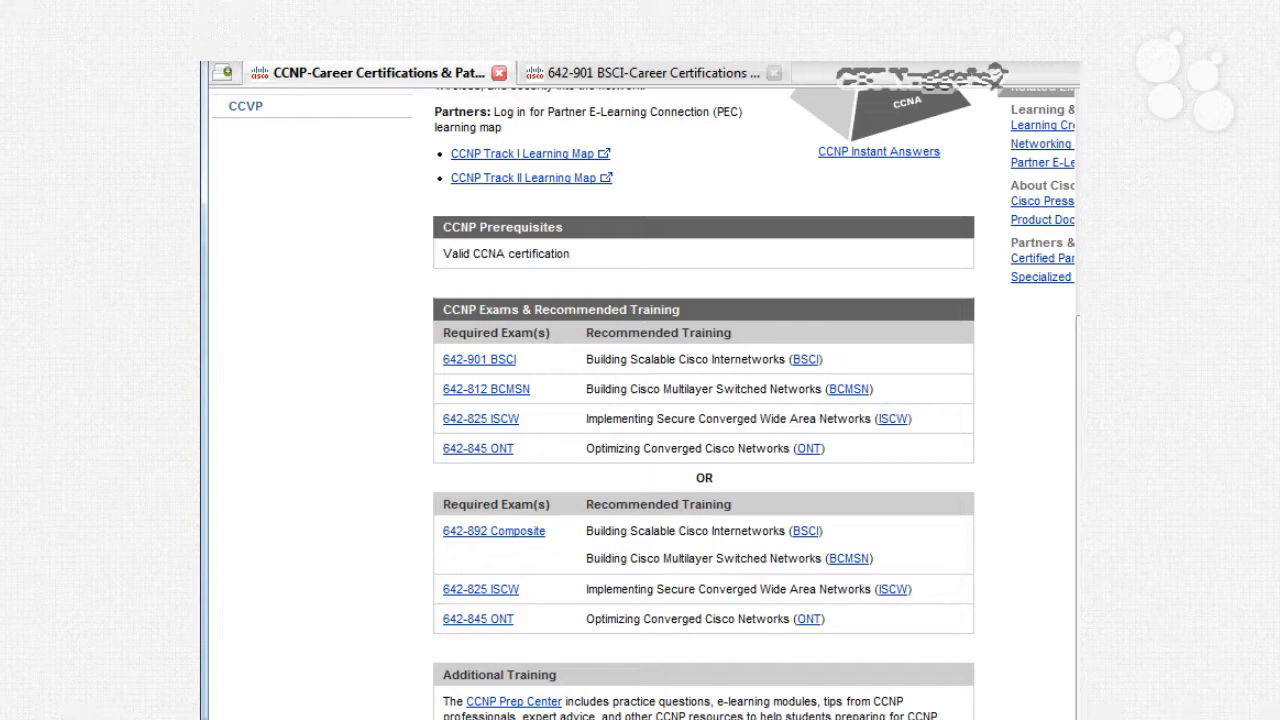
{"action": "mouse_move", "coordinate": [916, 404]}
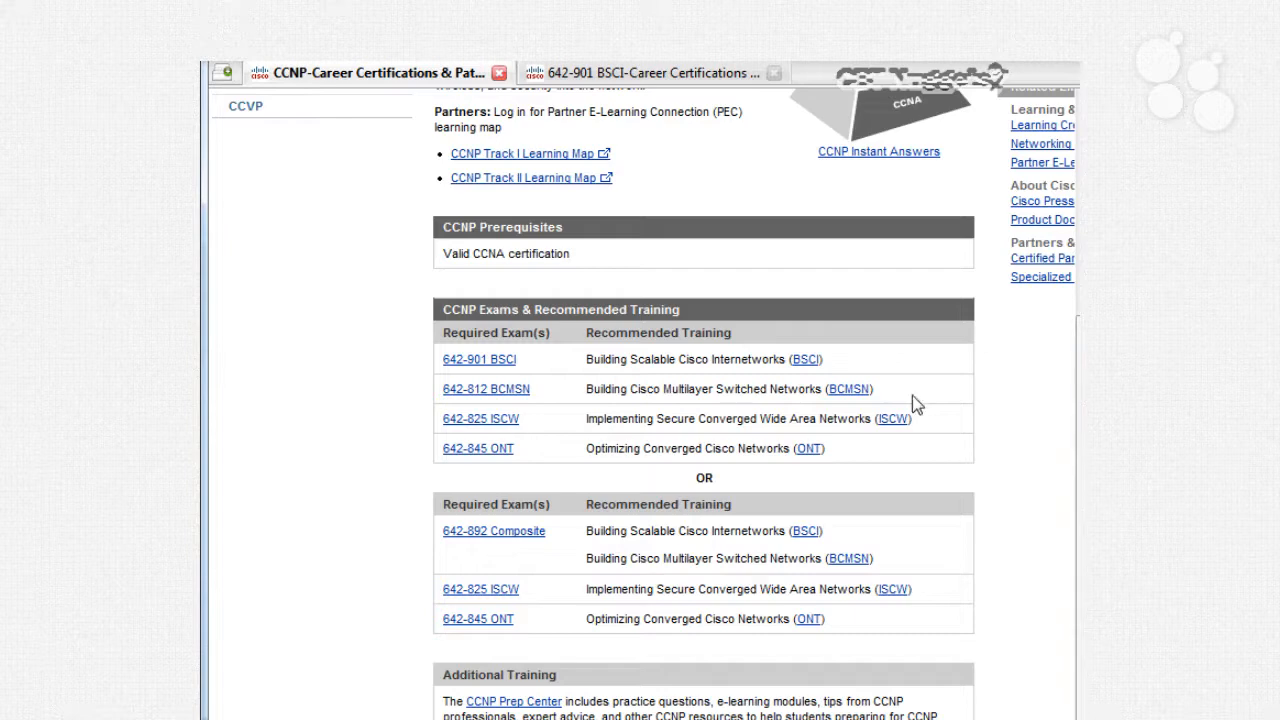
{"action": "left_click", "coordinate": [480, 360]}
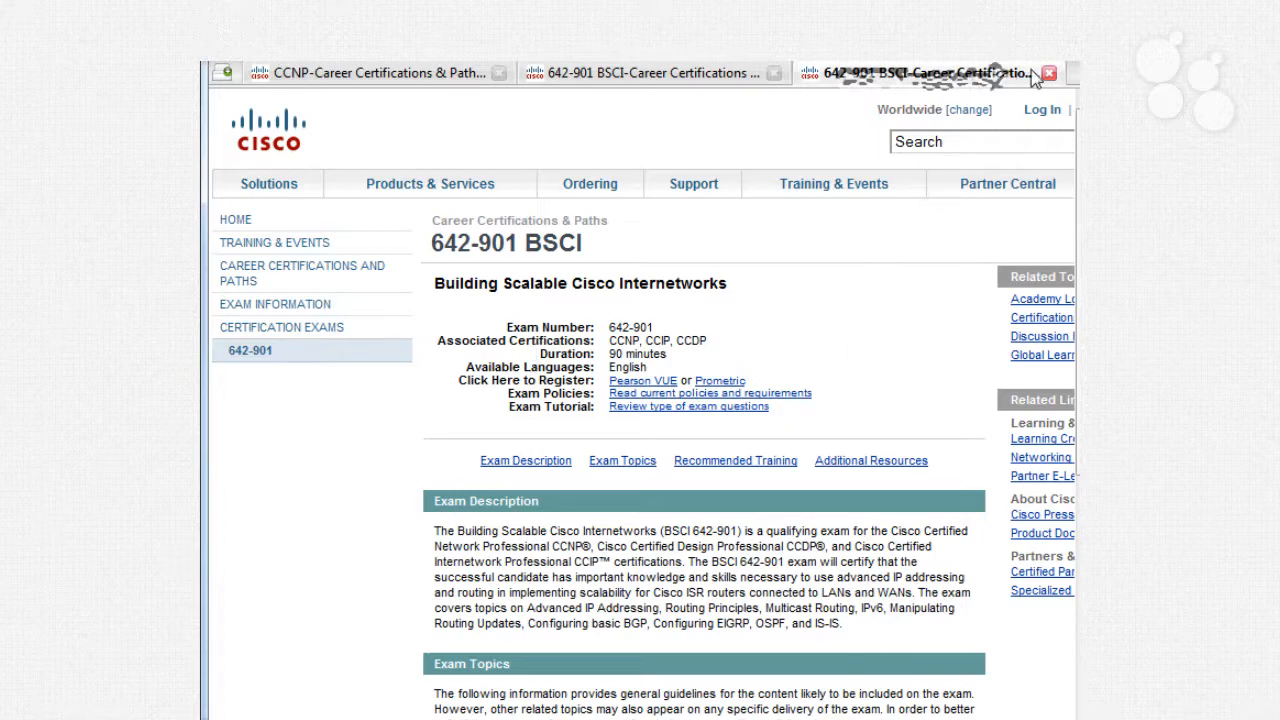
Step: Close the duplicate BSCI tab, select exam number 642-901 and move down to the Exam Description
{"action": "left_click", "coordinate": [1048, 72]}
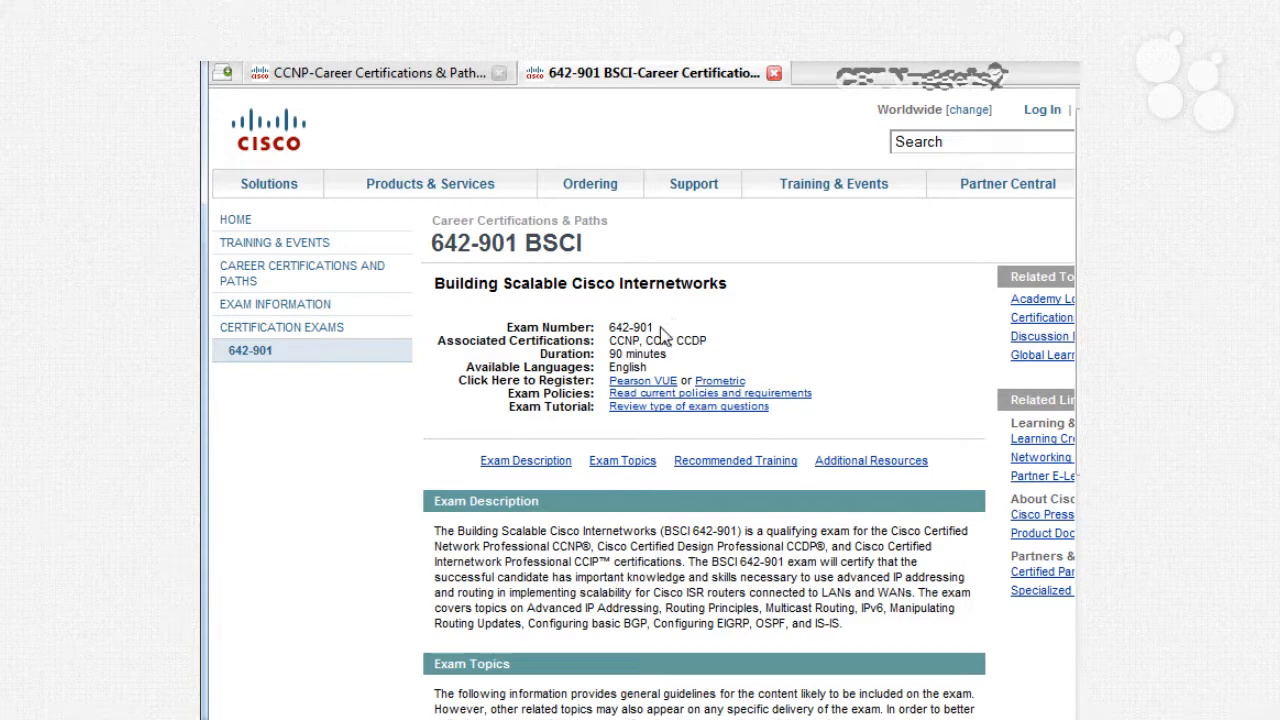
{"action": "double_click", "coordinate": [630, 328]}
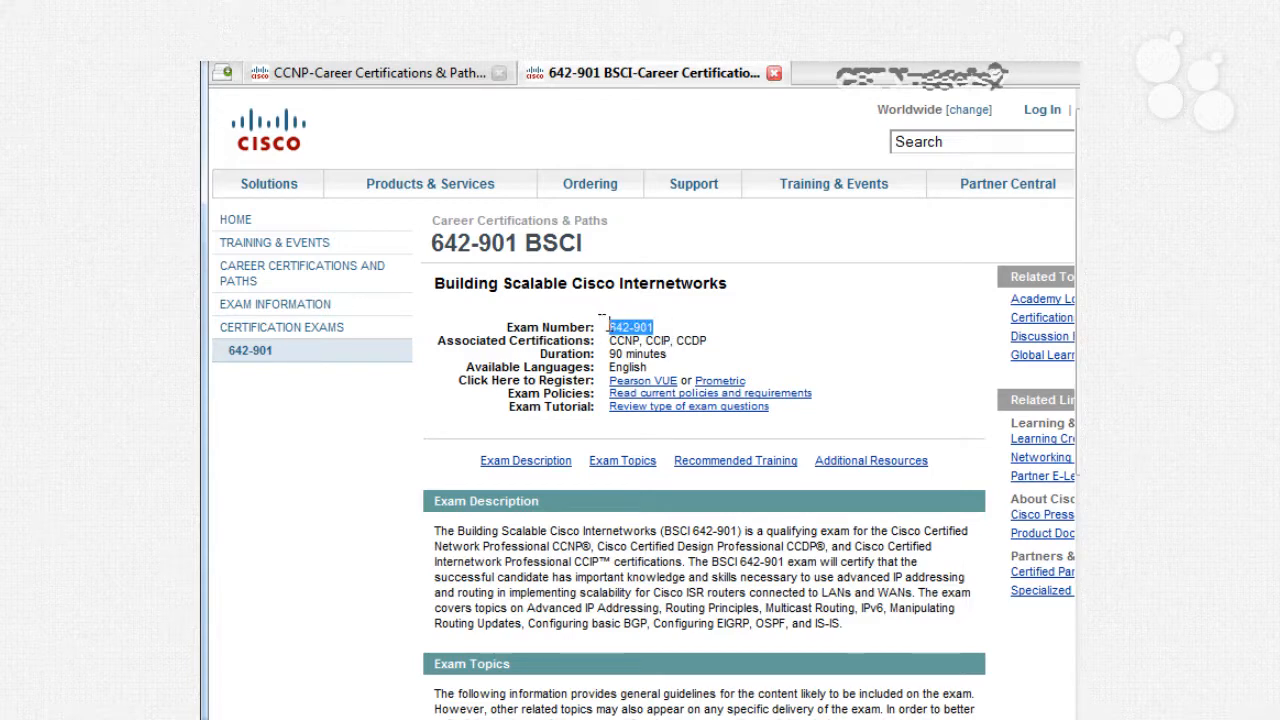
{"action": "mouse_move", "coordinate": [928, 472]}
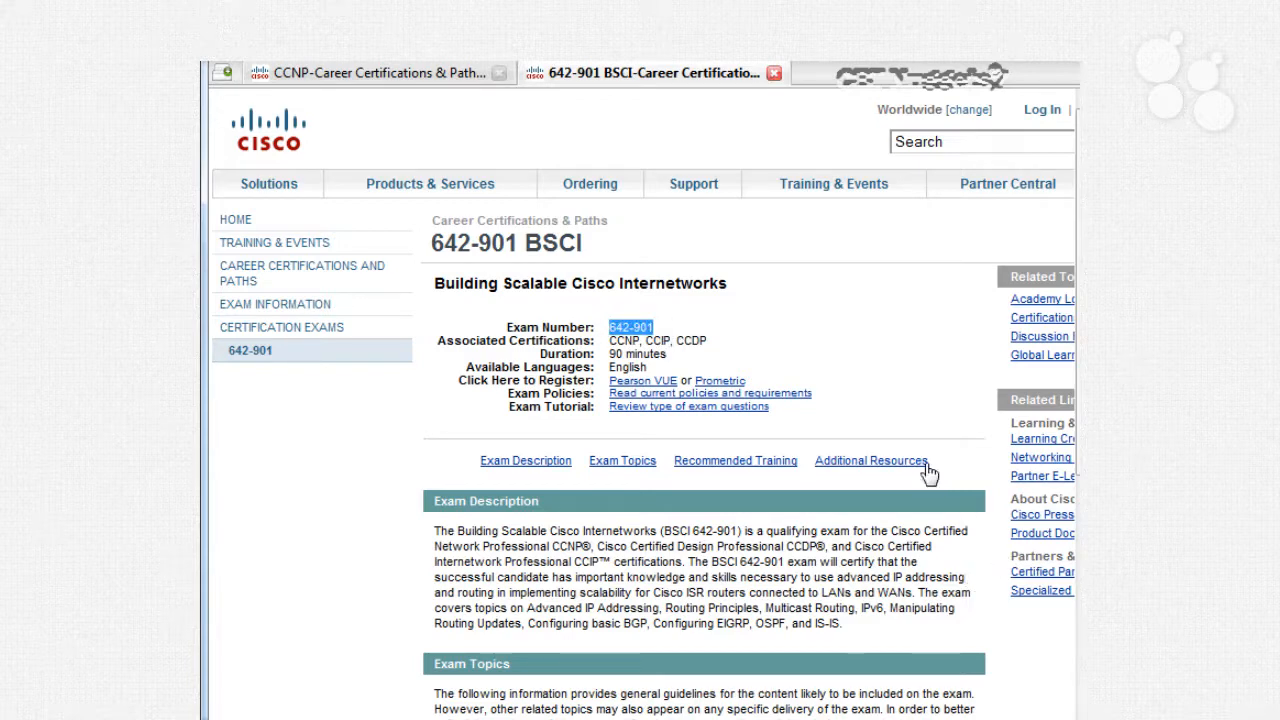
{"action": "mouse_move", "coordinate": [684, 370]}
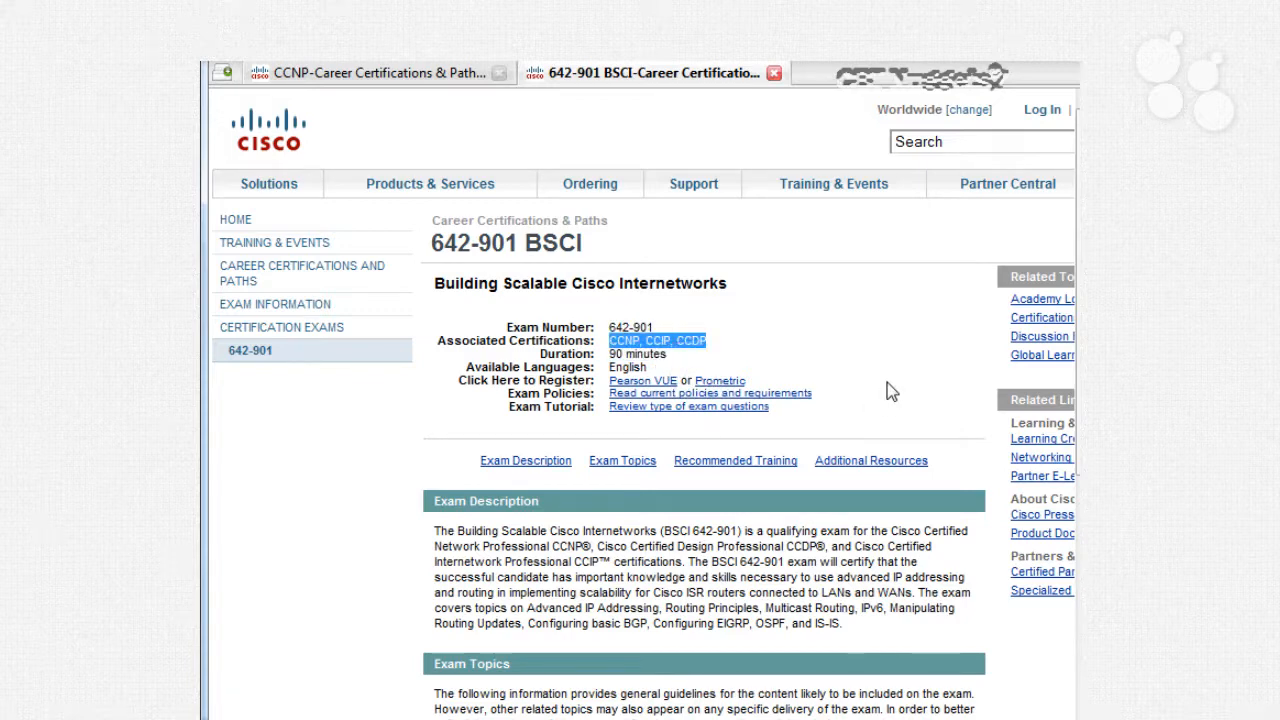
{"action": "mouse_move", "coordinate": [792, 414]}
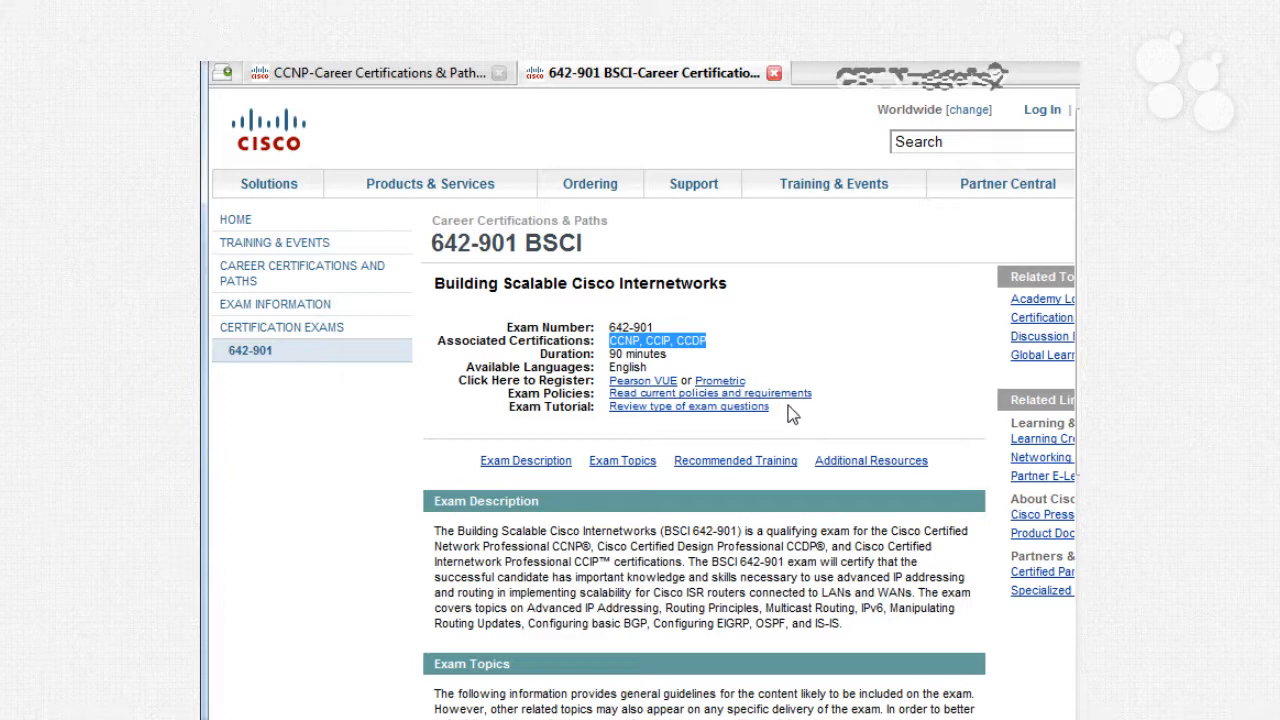
{"action": "mouse_move", "coordinate": [796, 398]}
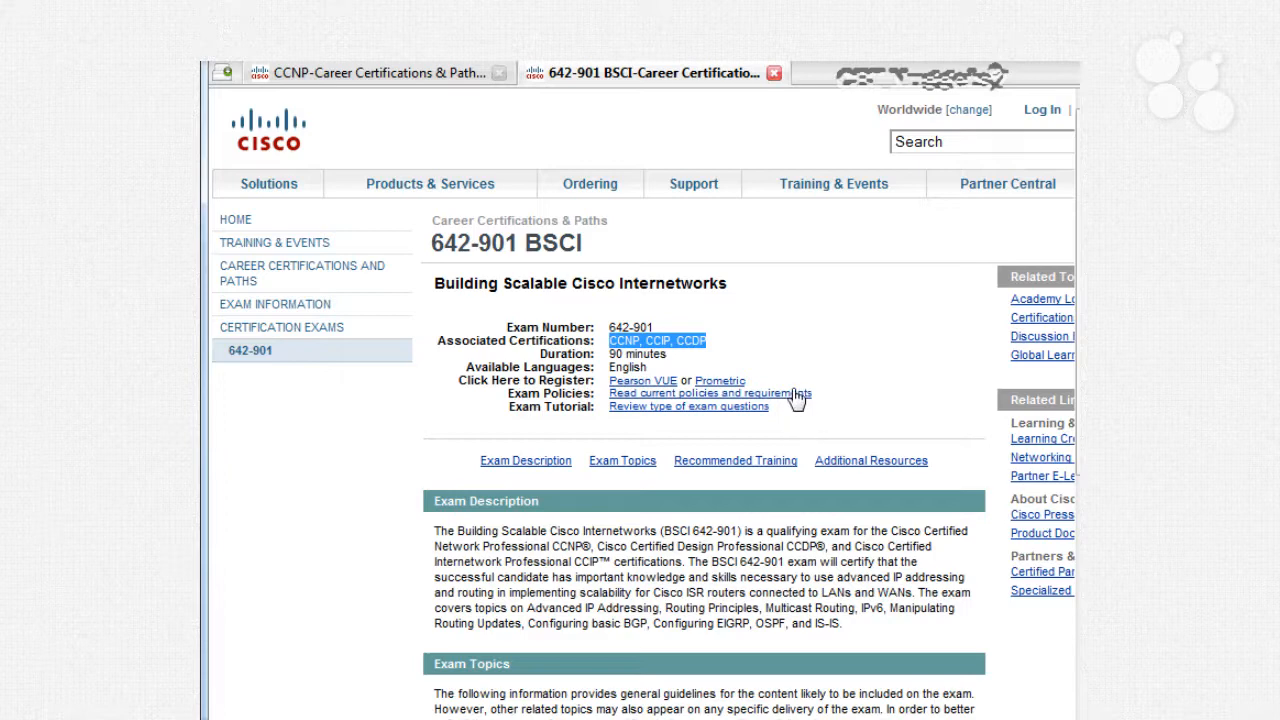
{"action": "scroll", "scroll_direction": "down", "scroll_amount": 3}
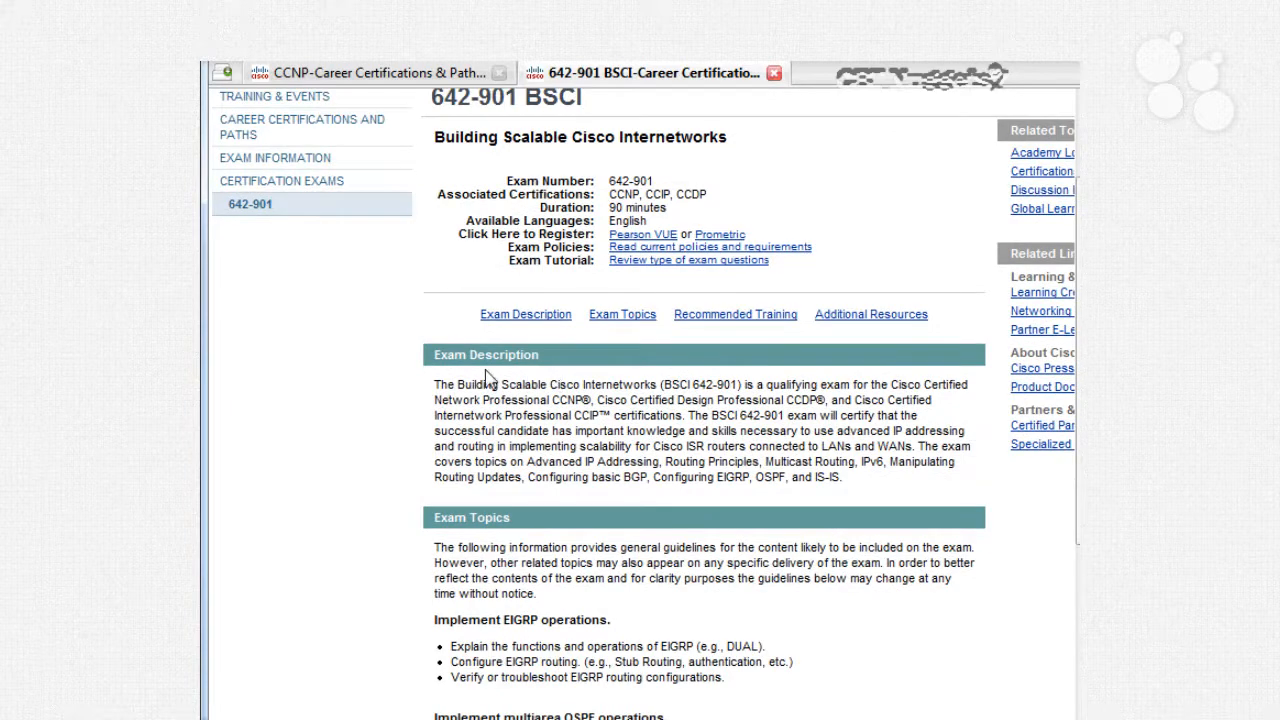
Step: Read down the BSCI Exam Topics list covering EIGRP, OSPF, IS-IS, BGP, multicast and IPv6
{"action": "scroll", "scroll_direction": "down", "scroll_amount": 3}
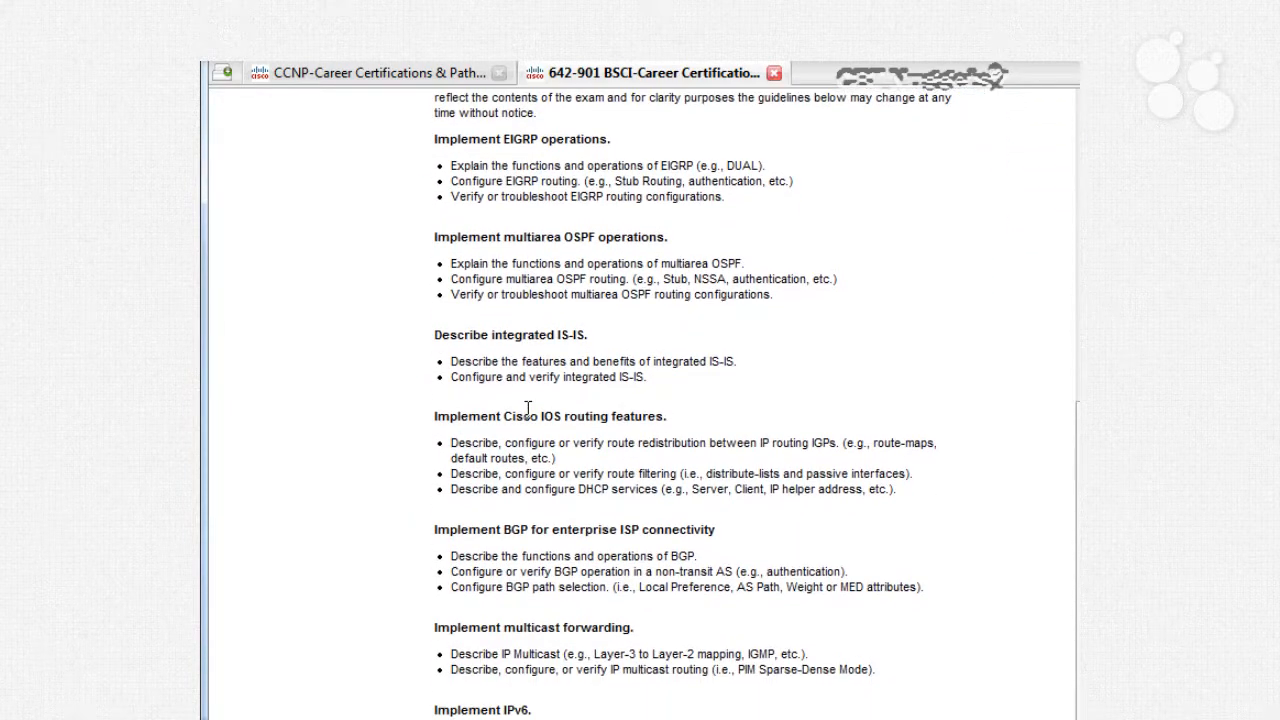
{"action": "scroll", "scroll_direction": "down", "scroll_amount": 3}
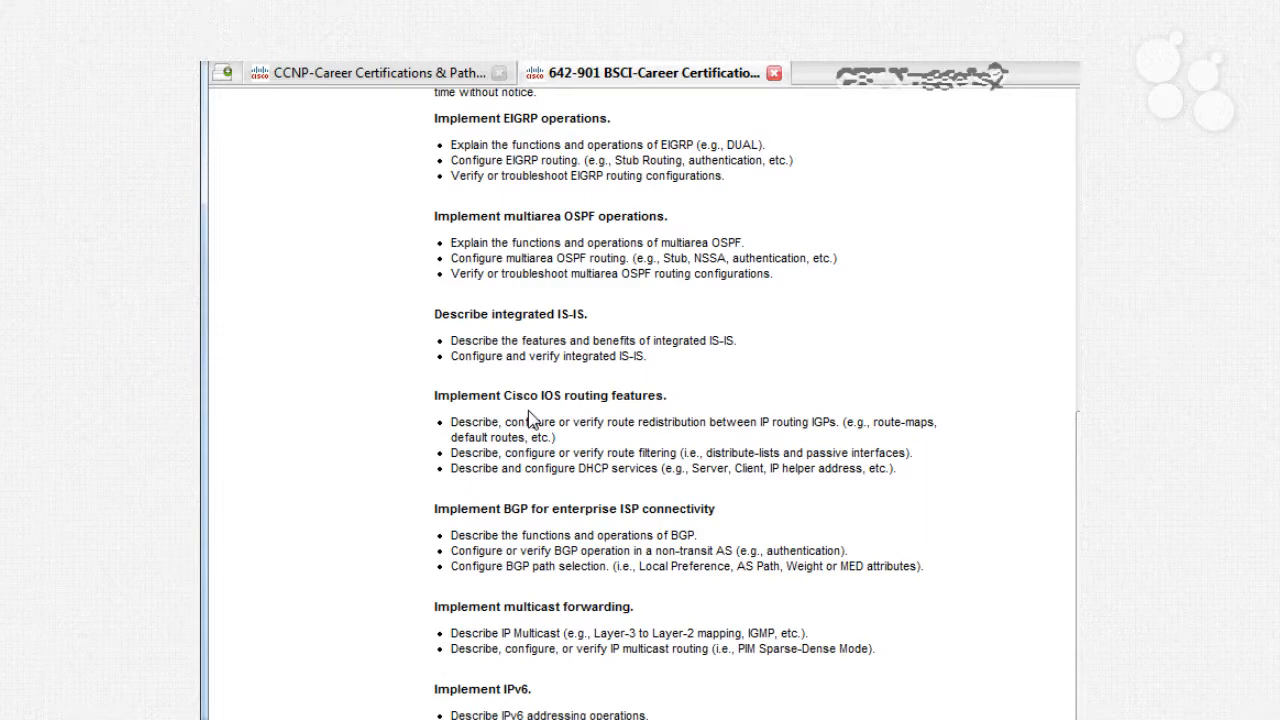
{"action": "mouse_move", "coordinate": [904, 620]}
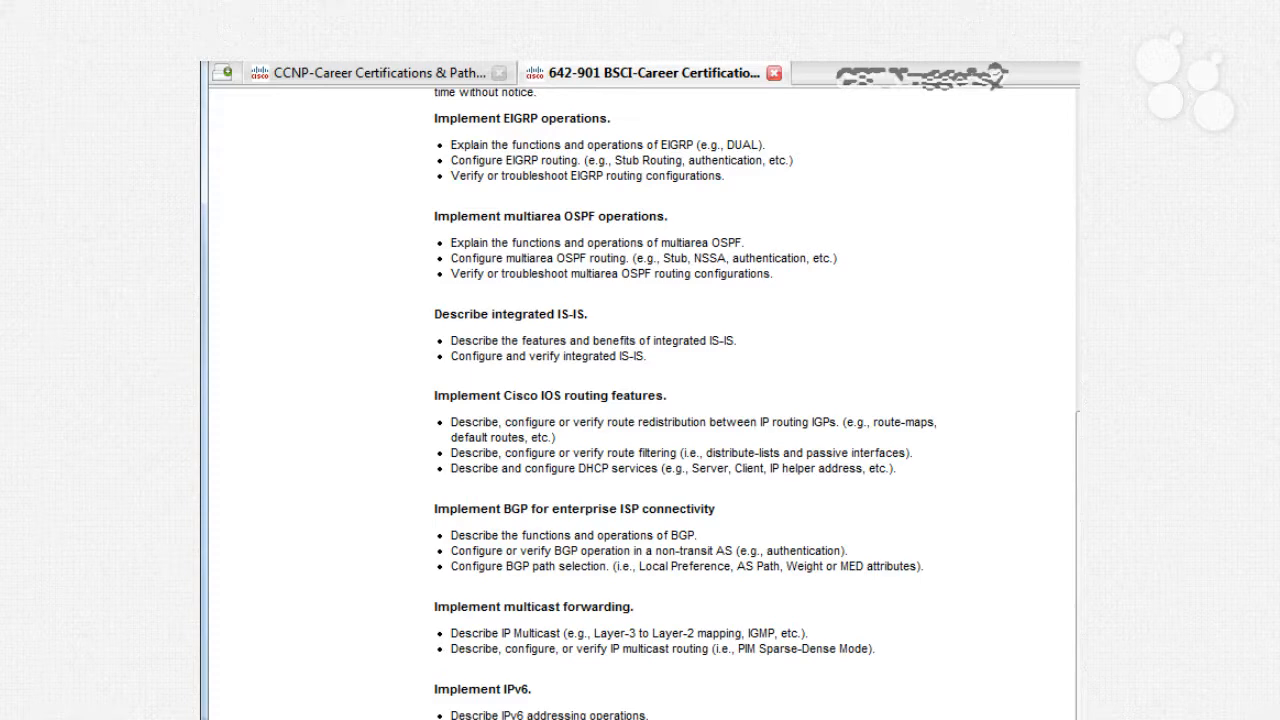
{"action": "scroll", "scroll_direction": "down", "scroll_amount": 3}
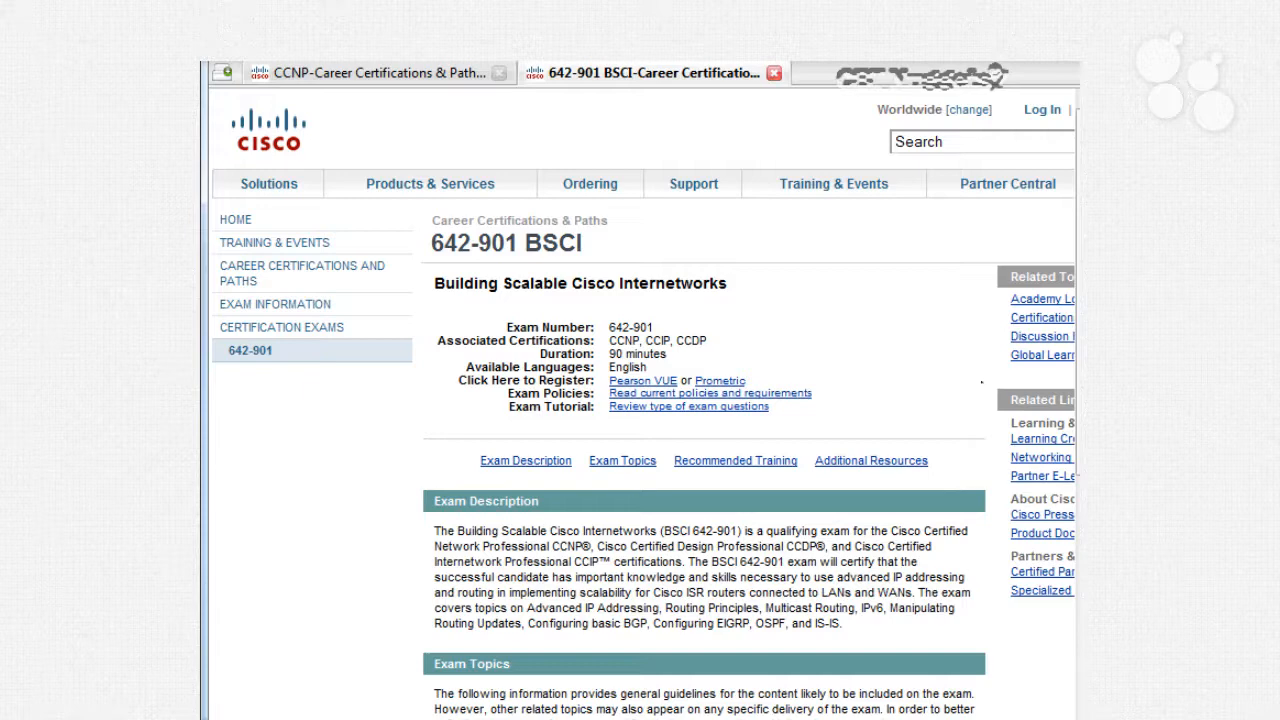
{"action": "mouse_move", "coordinate": [788, 428]}
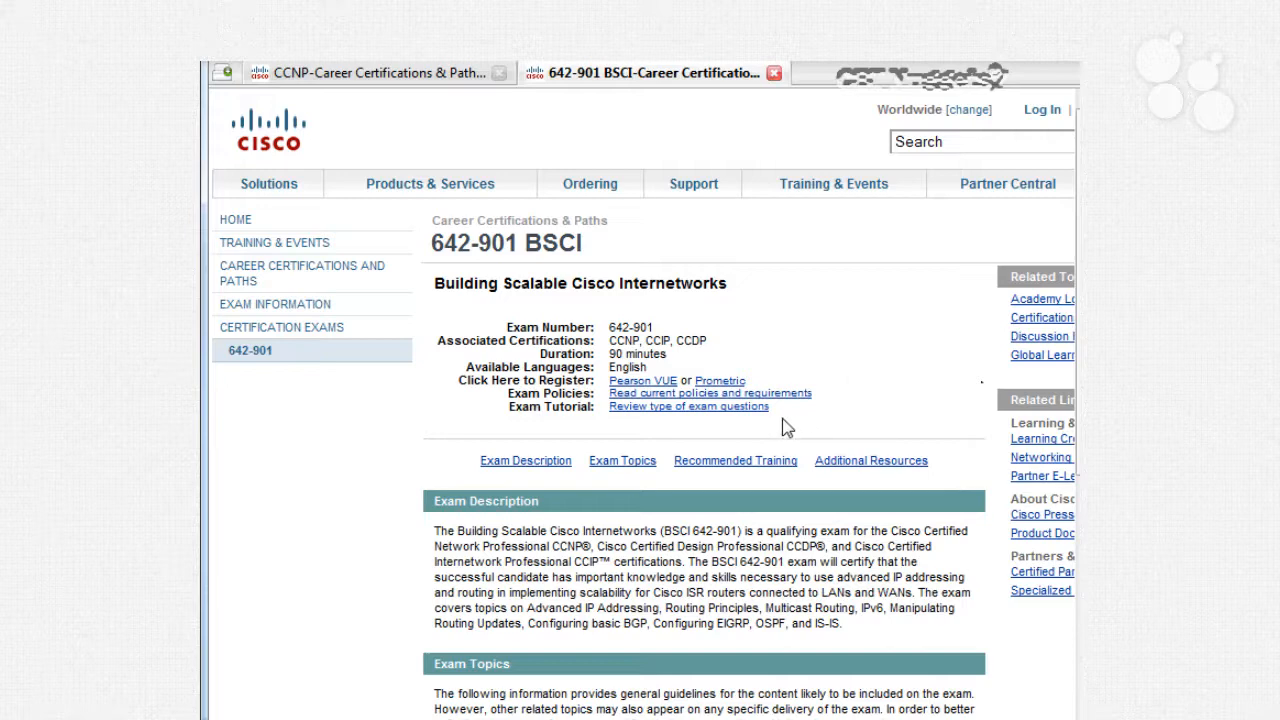
{"action": "mouse_move", "coordinate": [732, 428]}
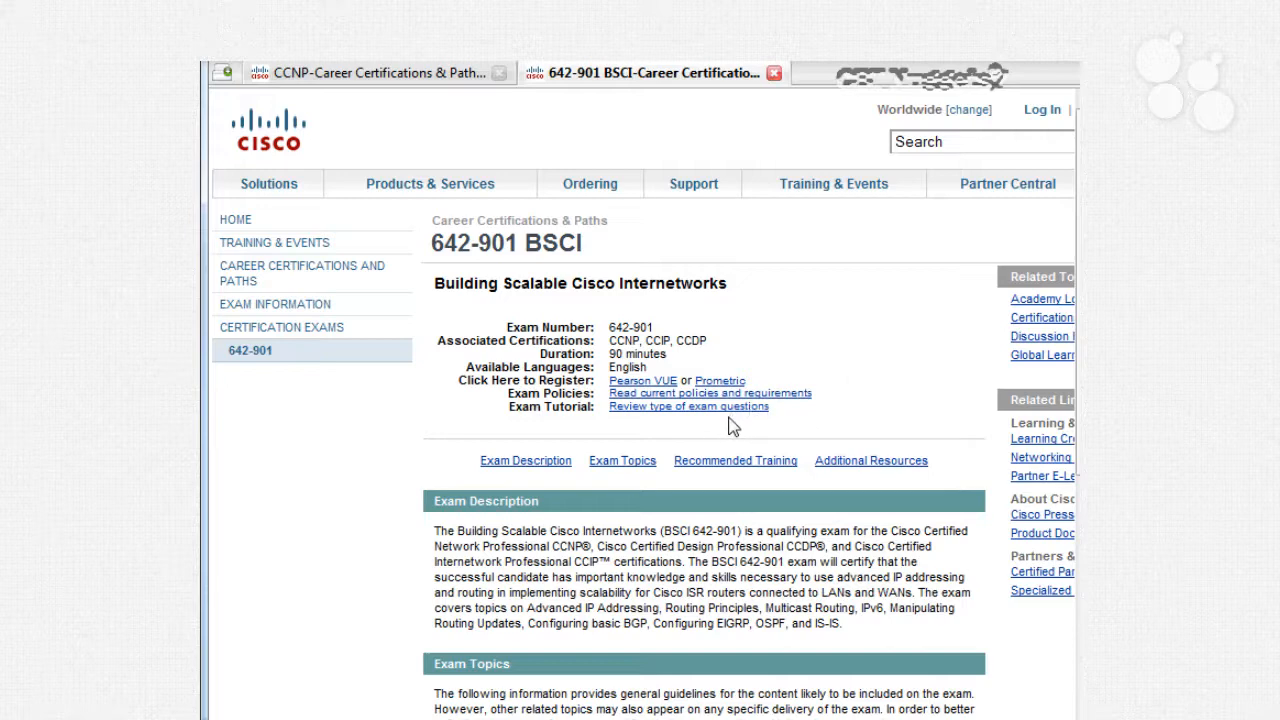
{"action": "mouse_move", "coordinate": [734, 418]}
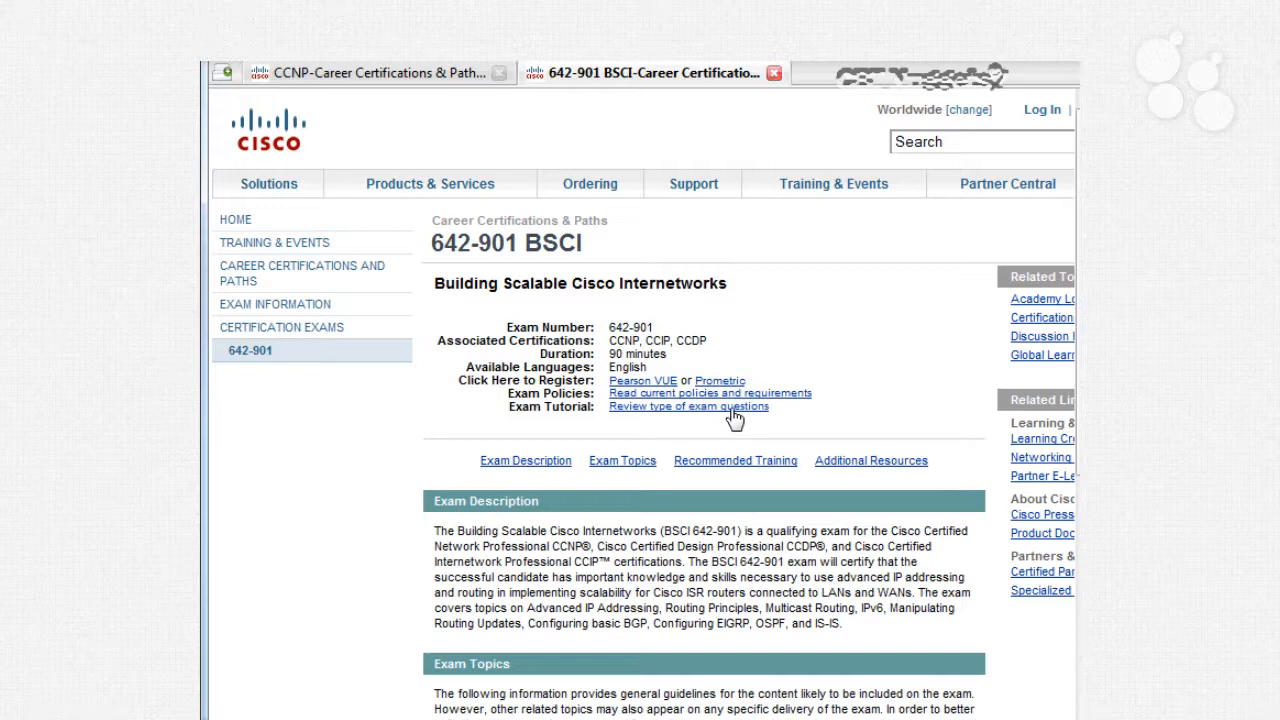
Step: Follow the 'Review type of exam questions' link to the Certification Exam Tutorial overview
{"action": "left_click", "coordinate": [688, 406]}
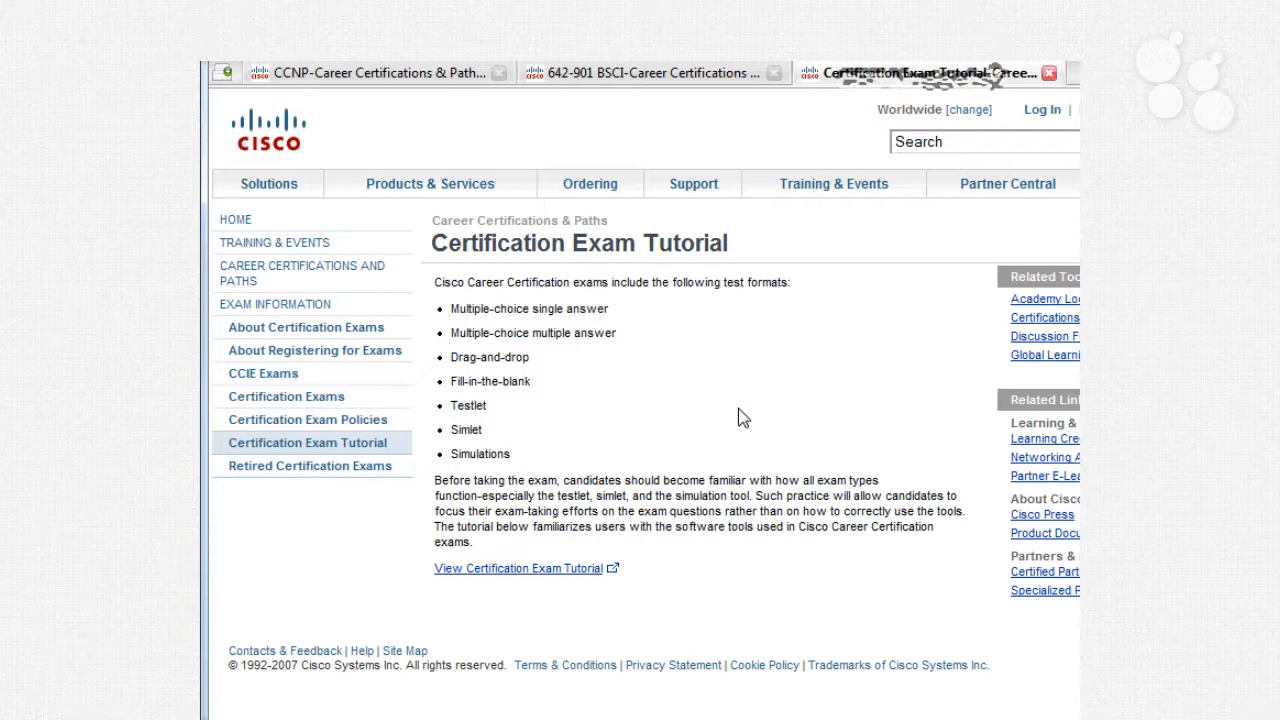
{"action": "mouse_move", "coordinate": [770, 518]}
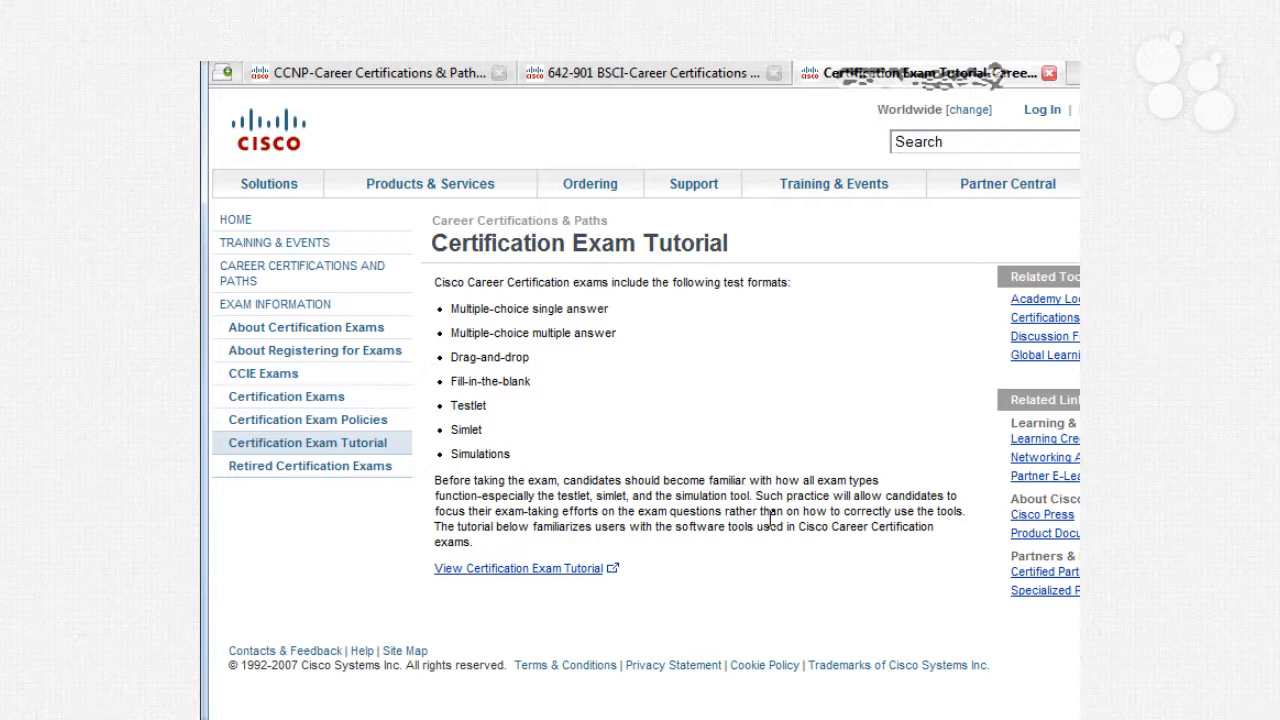
{"action": "mouse_move", "coordinate": [590, 584]}
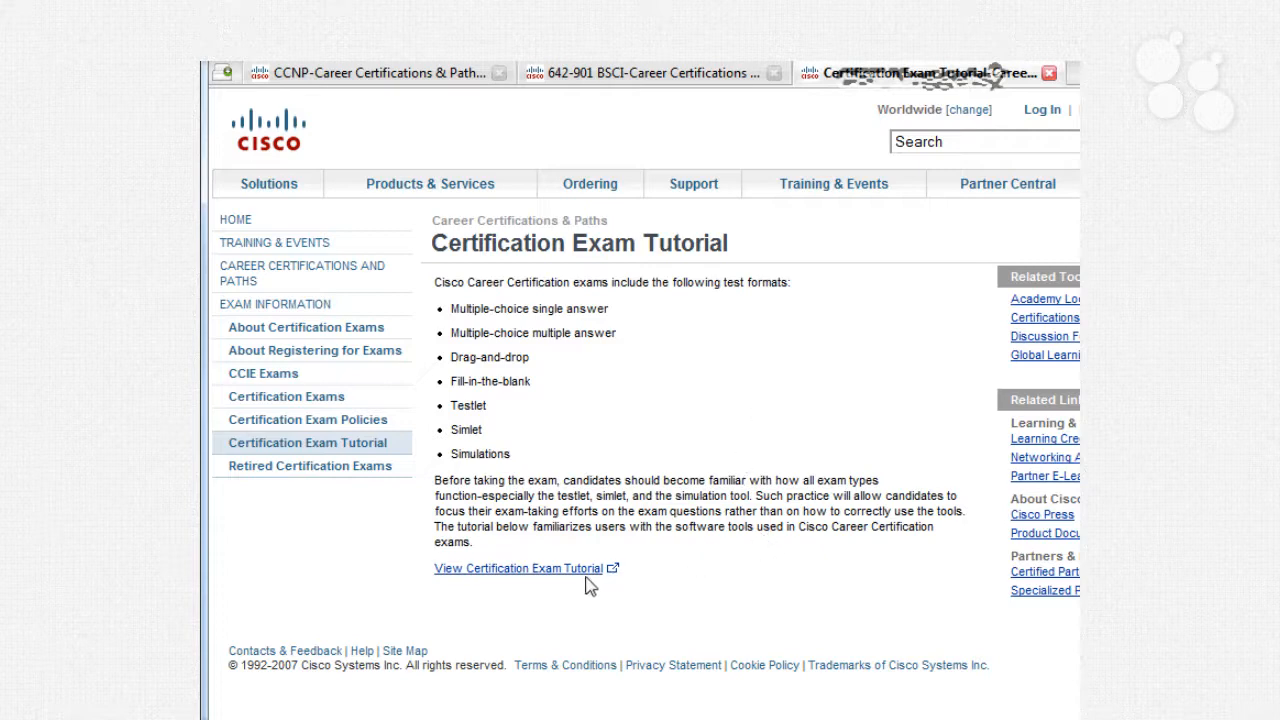
Step: Launch the Cisco Certification Exam Tutorial via the 'View Certification Exam Tutorial' link
{"action": "left_click", "coordinate": [520, 568]}
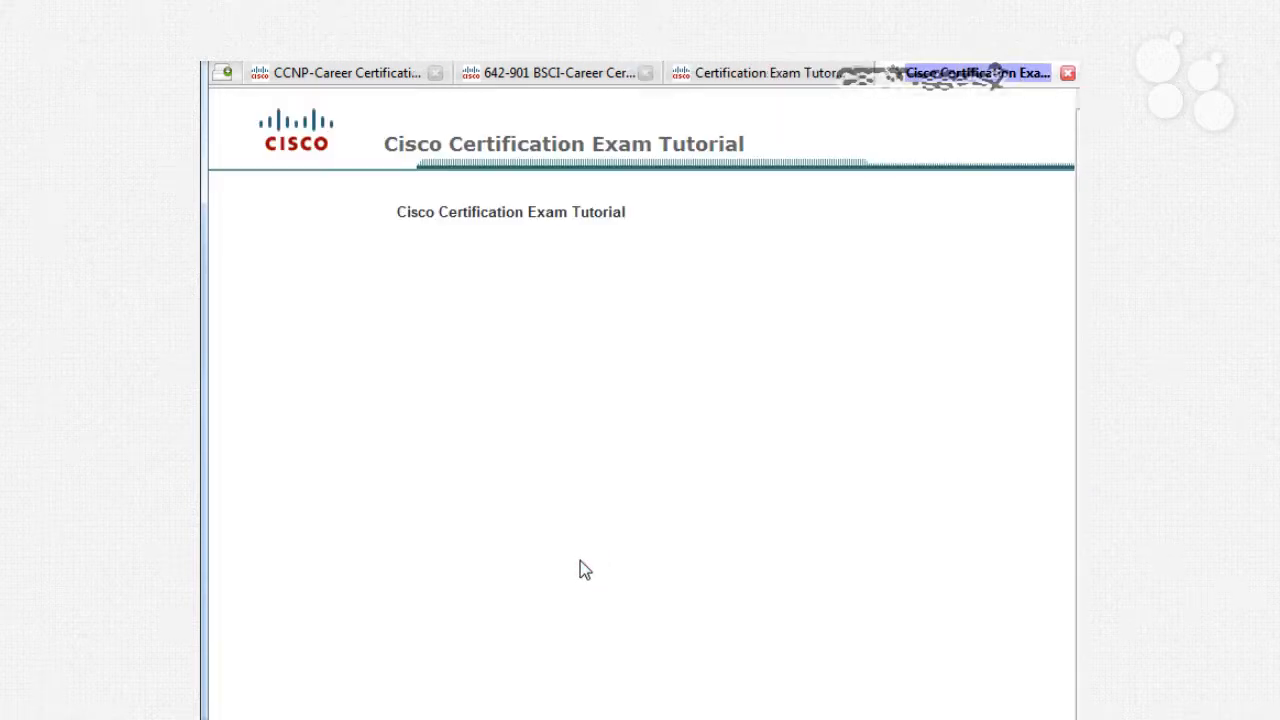
{"action": "mouse_move", "coordinate": [610, 560]}
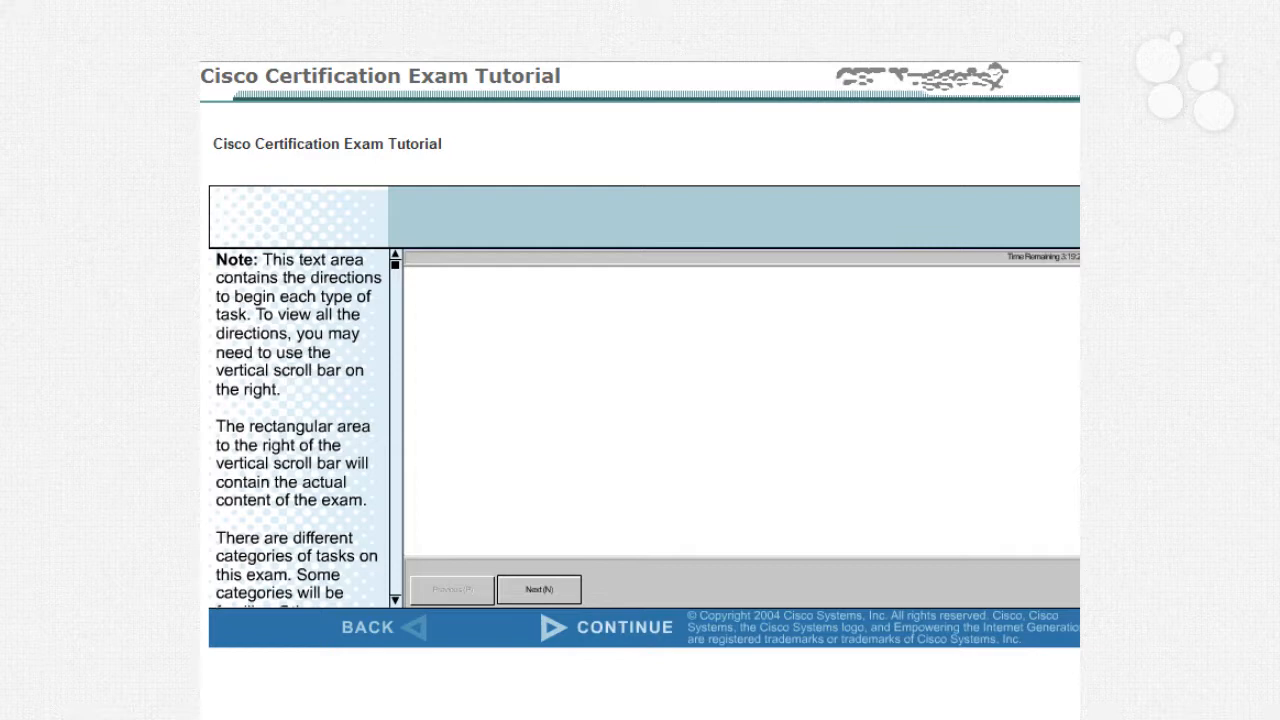
{"action": "mouse_move", "coordinate": [624, 632]}
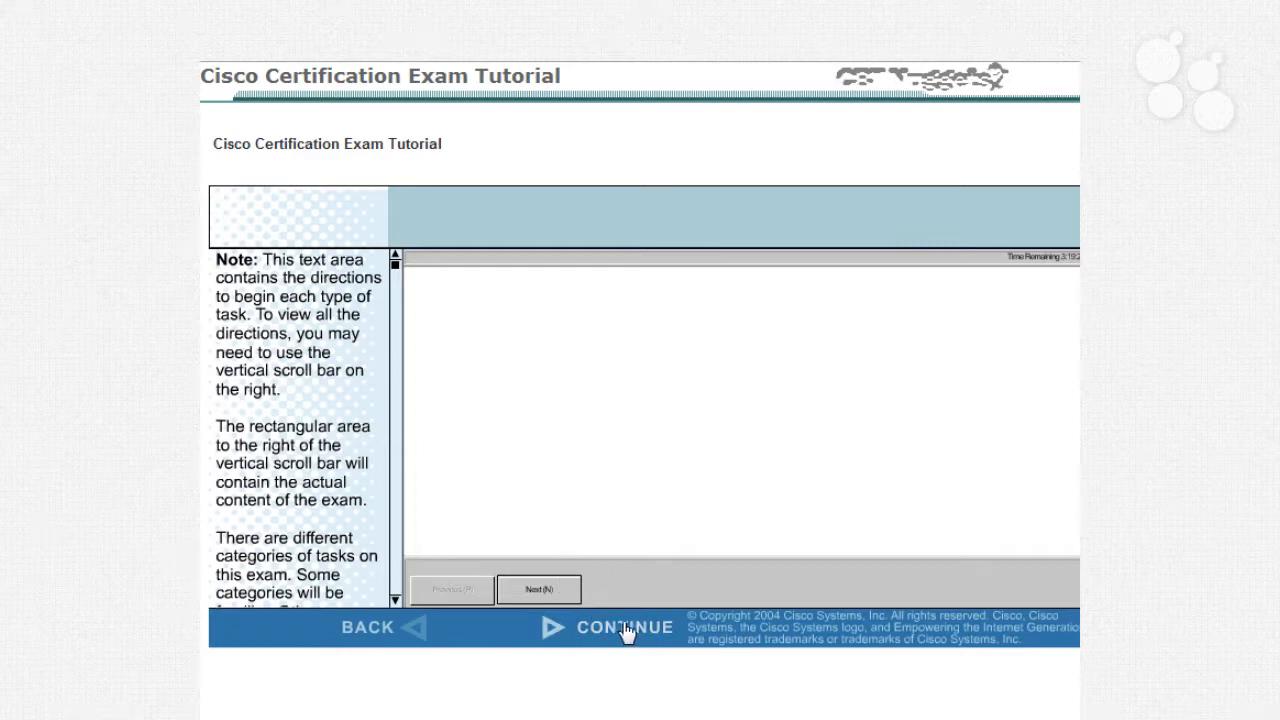
Step: Advance from the tutorial introduction to Task 1, the kilometre single-answer question
{"action": "left_click", "coordinate": [624, 628]}
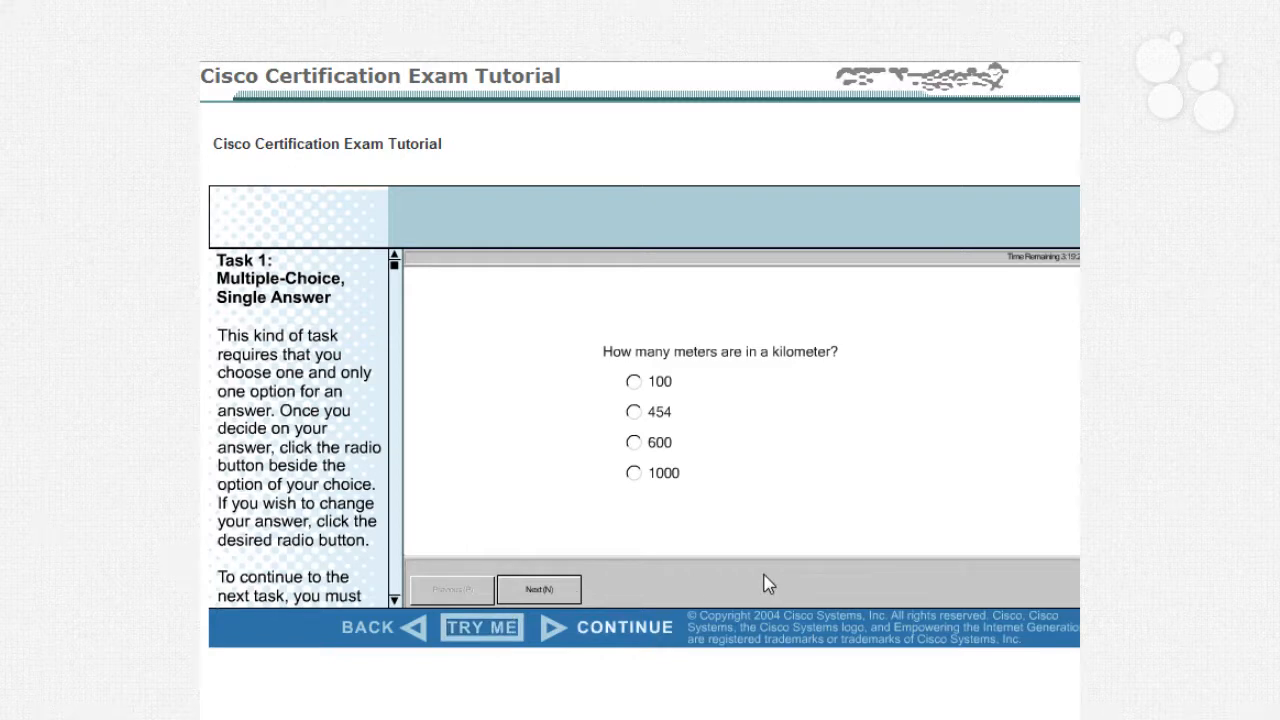
{"action": "mouse_move", "coordinate": [756, 596]}
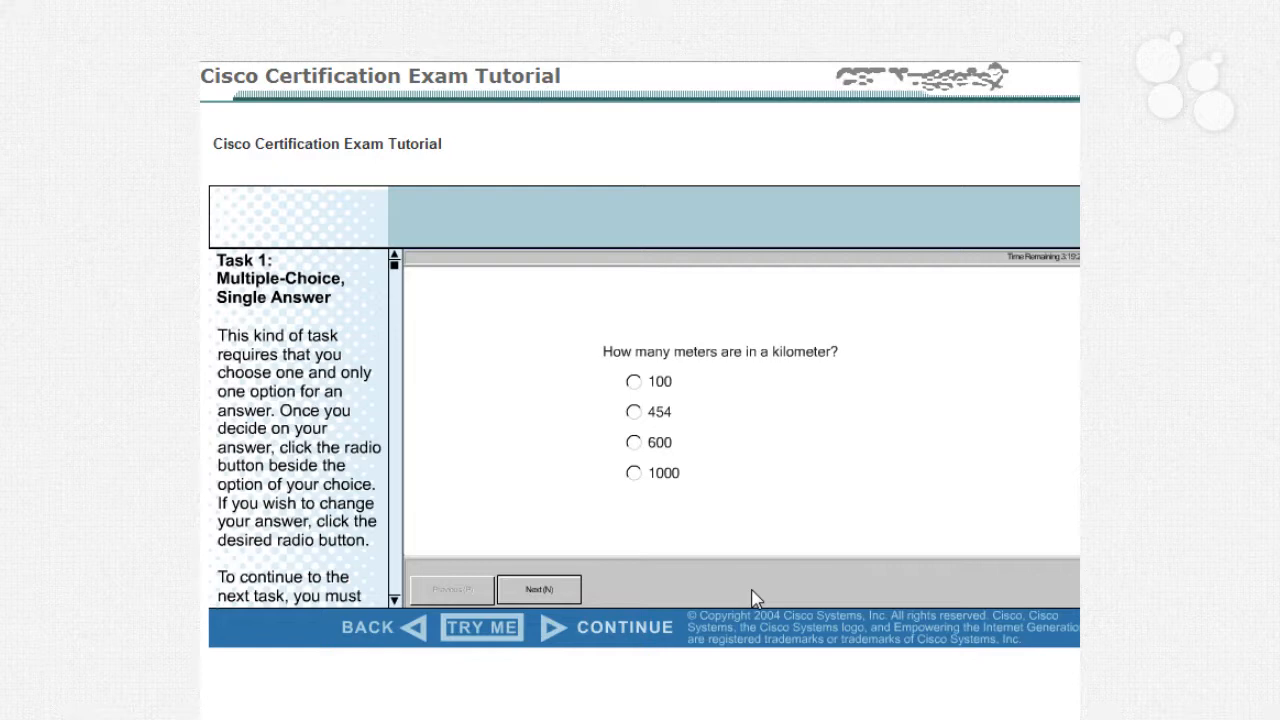
{"action": "mouse_move", "coordinate": [816, 588]}
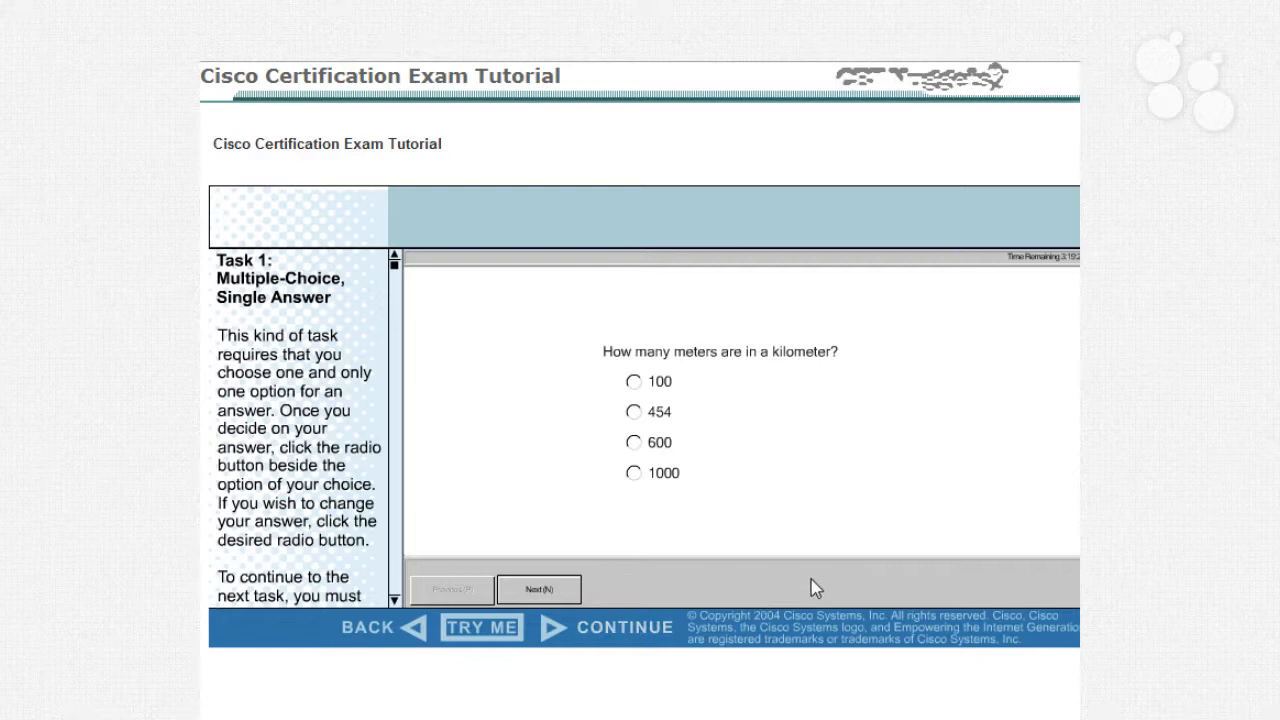
{"action": "mouse_move", "coordinate": [642, 412]}
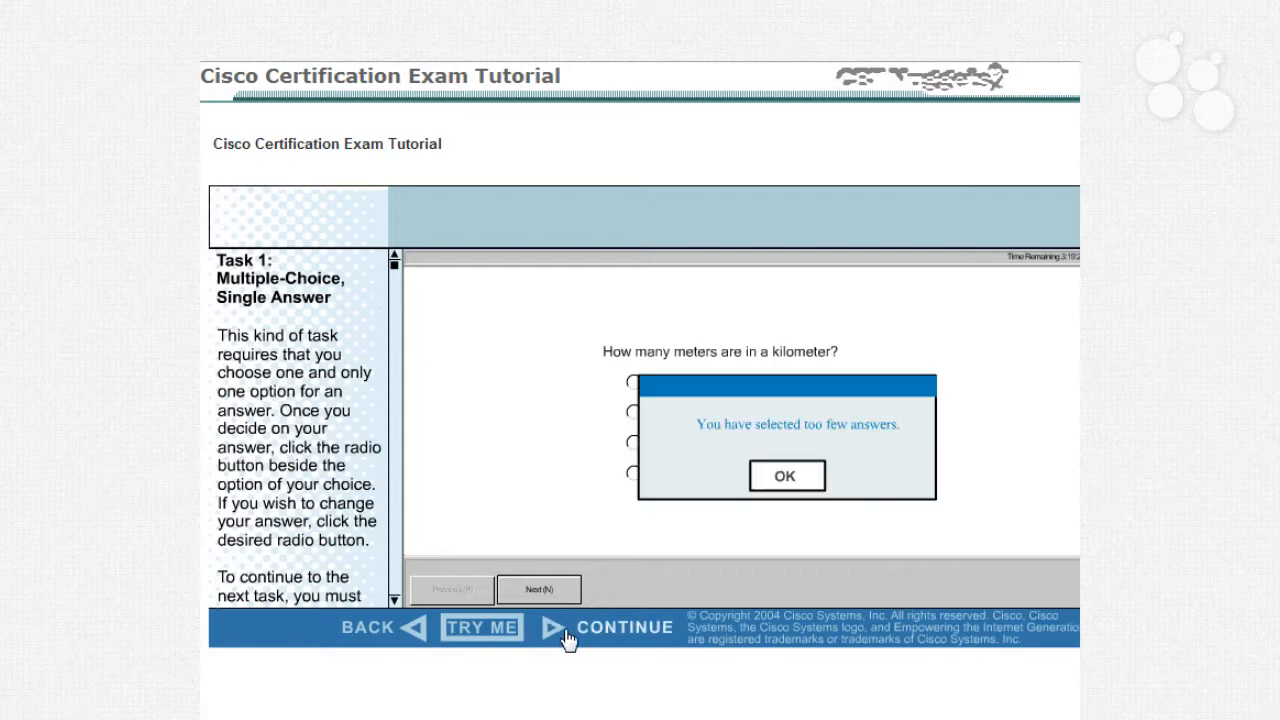
Step: Continue past the kilometre question unanswered, triggering the too-few-answers warning
{"action": "left_click", "coordinate": [786, 476]}
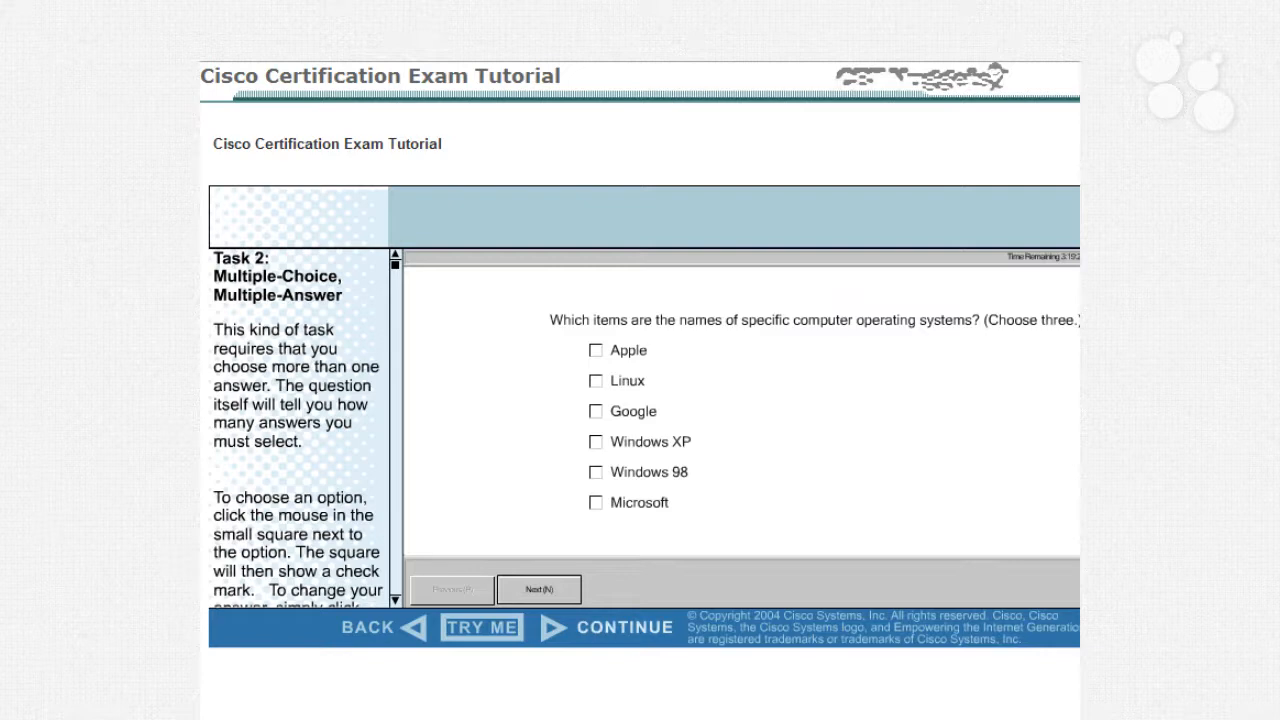
{"action": "mouse_move", "coordinate": [1016, 364]}
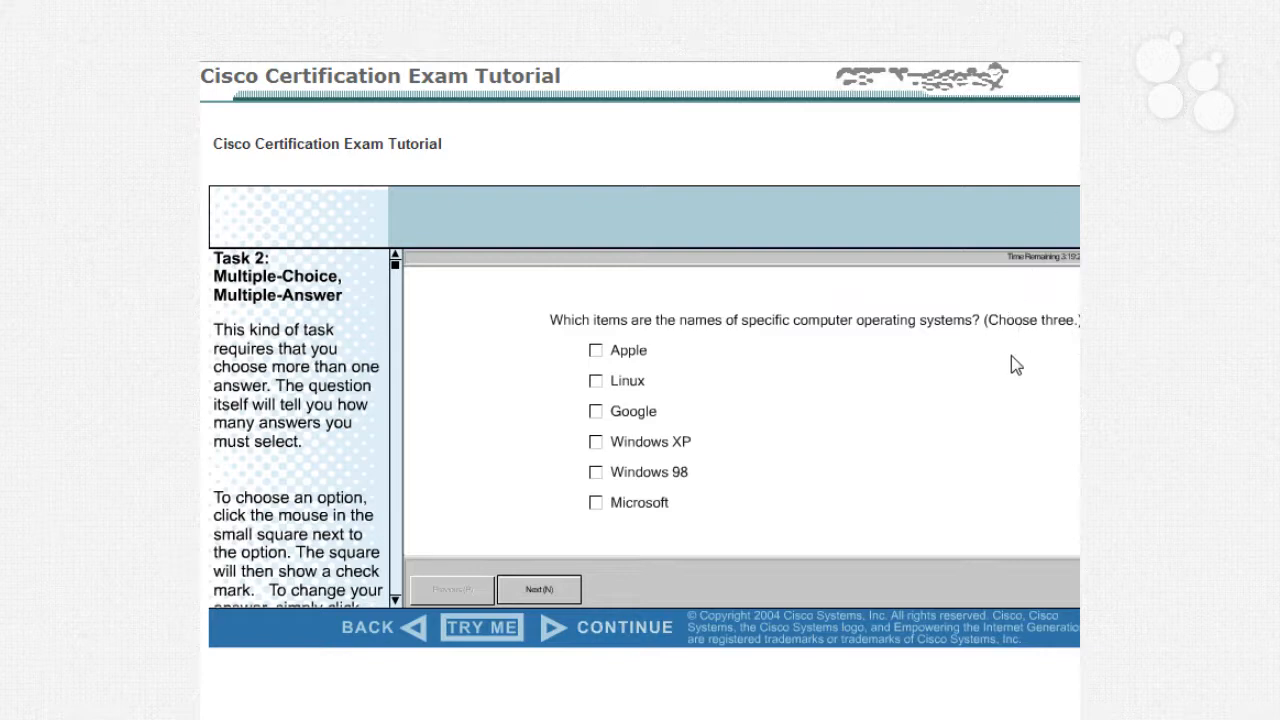
{"action": "mouse_move", "coordinate": [684, 398]}
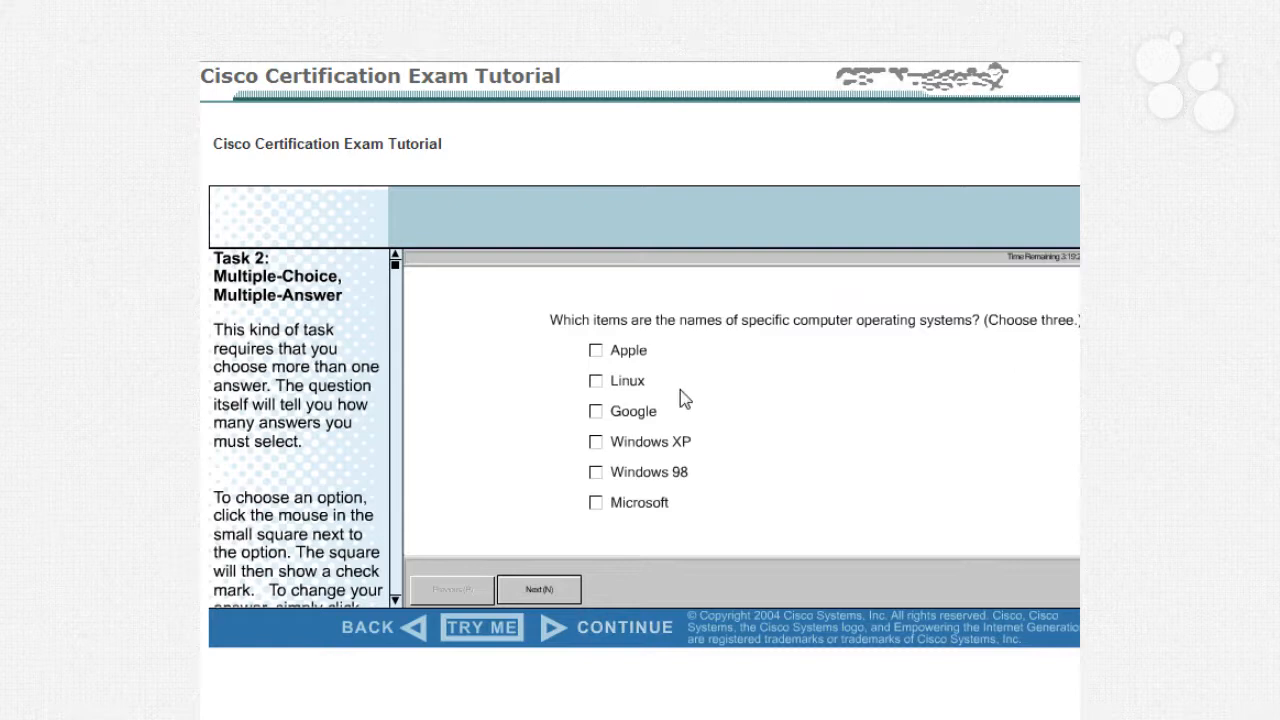
{"action": "mouse_move", "coordinate": [584, 396]}
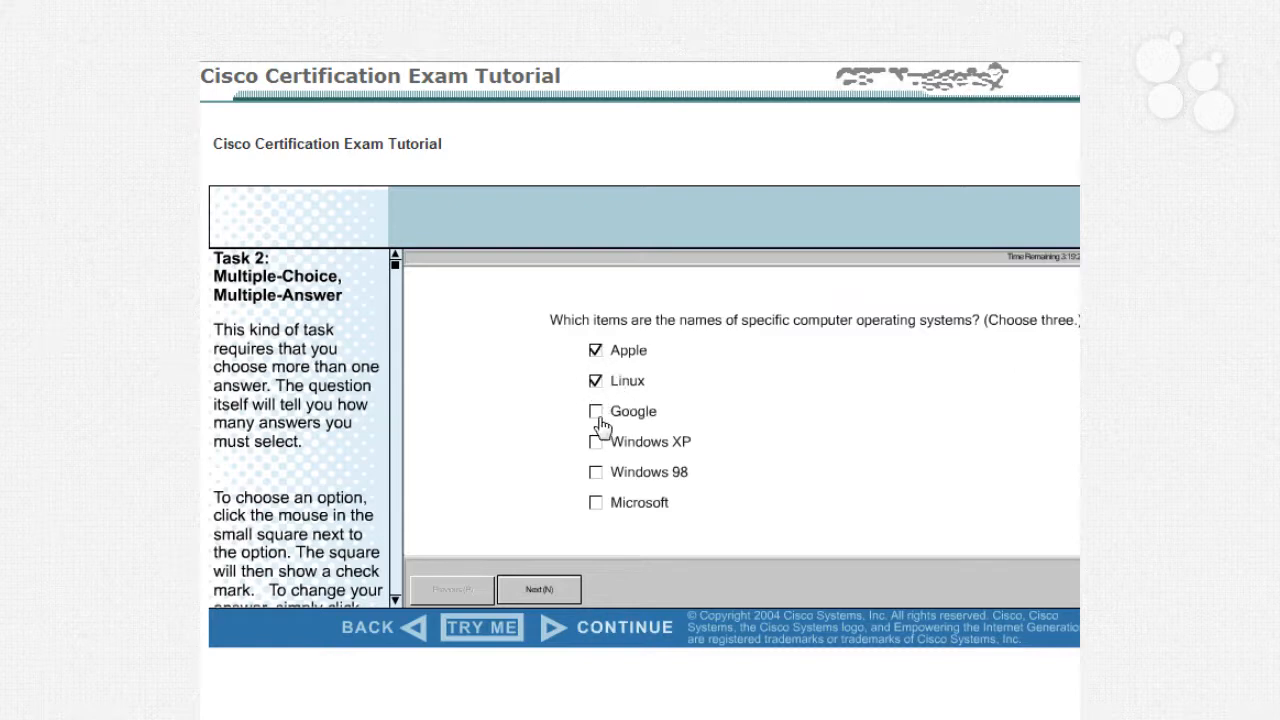
Step: Check Google as the third operating-system answer alongside Apple and Linux for Task 2
{"action": "left_click", "coordinate": [596, 412]}
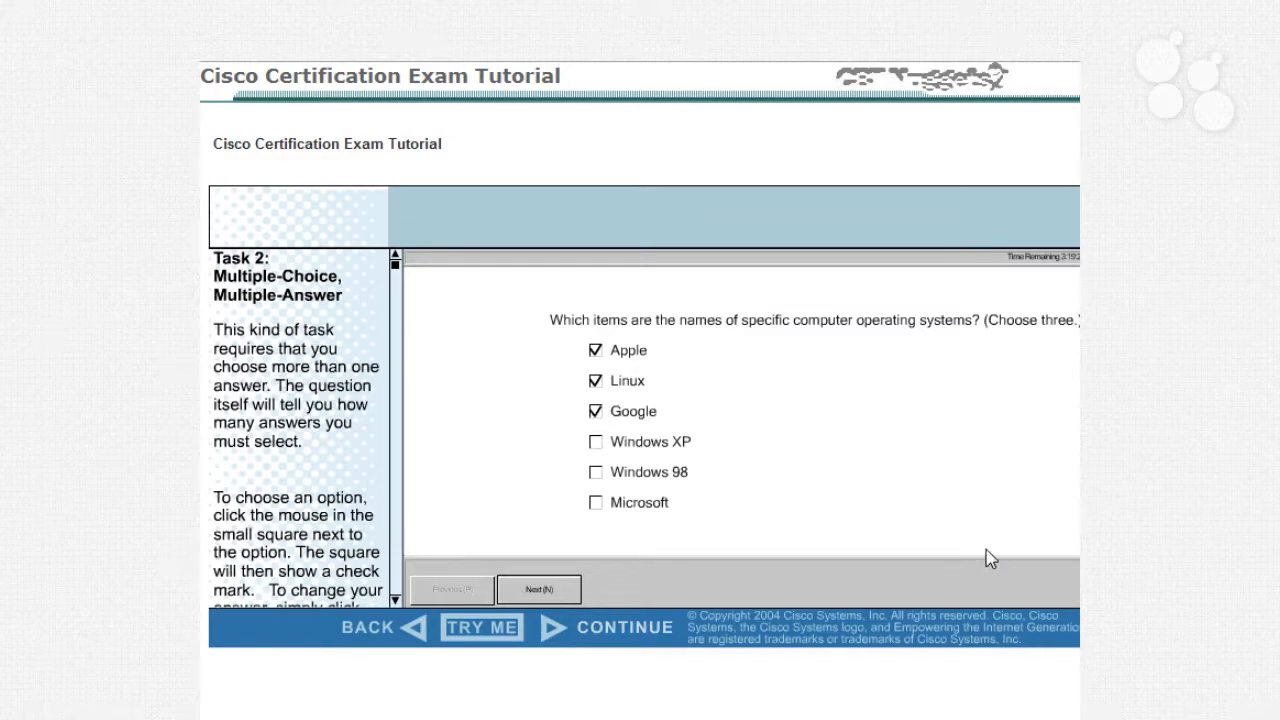
{"action": "mouse_move", "coordinate": [950, 548]}
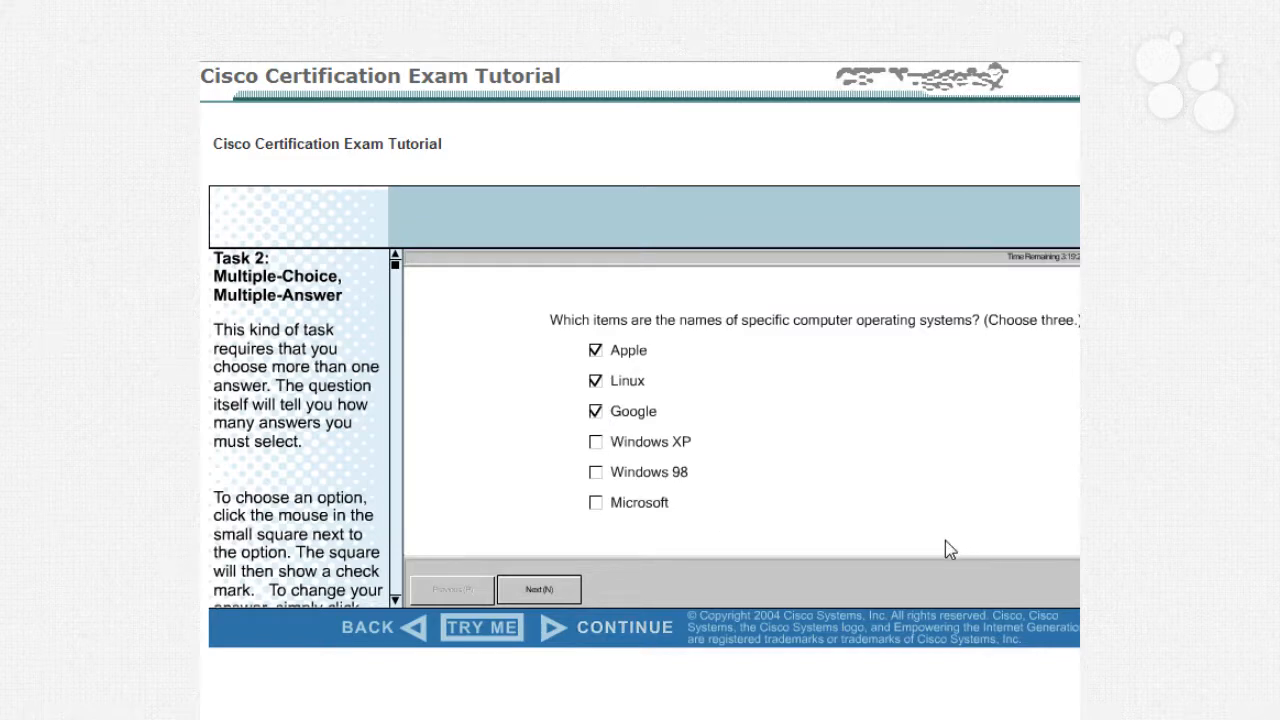
{"action": "mouse_move", "coordinate": [948, 542]}
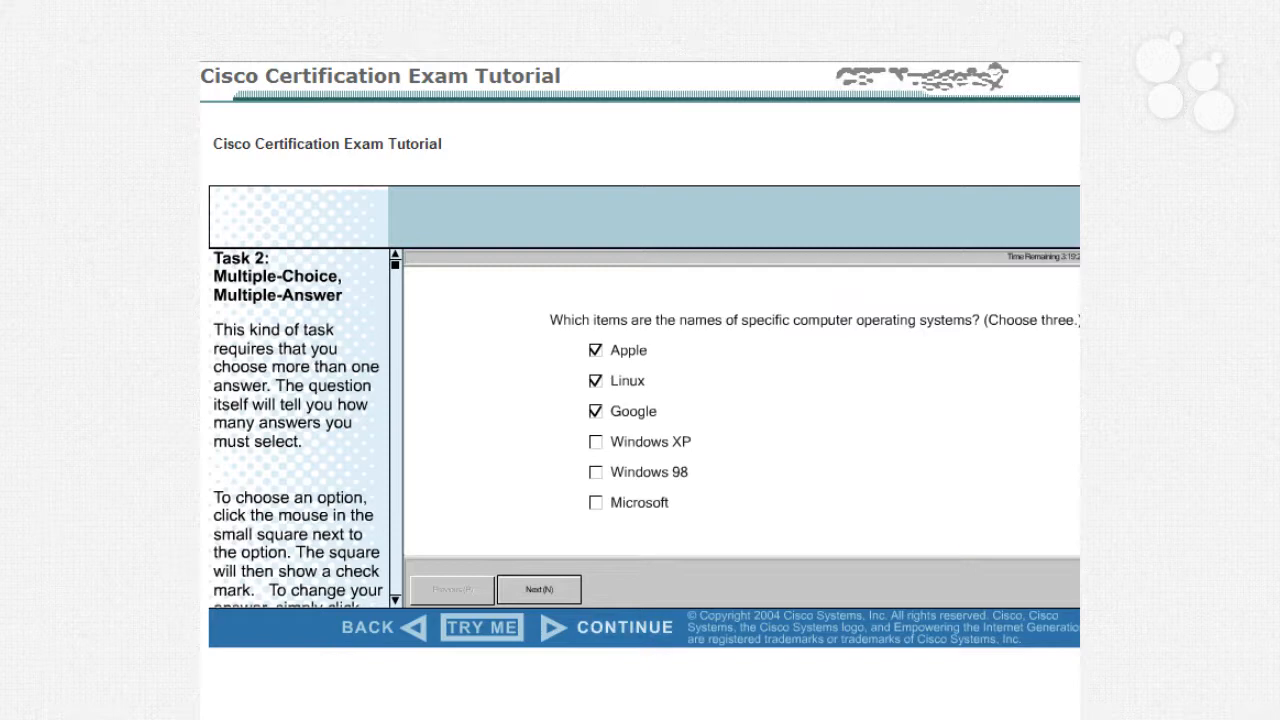
{"action": "mouse_move", "coordinate": [1074, 172]}
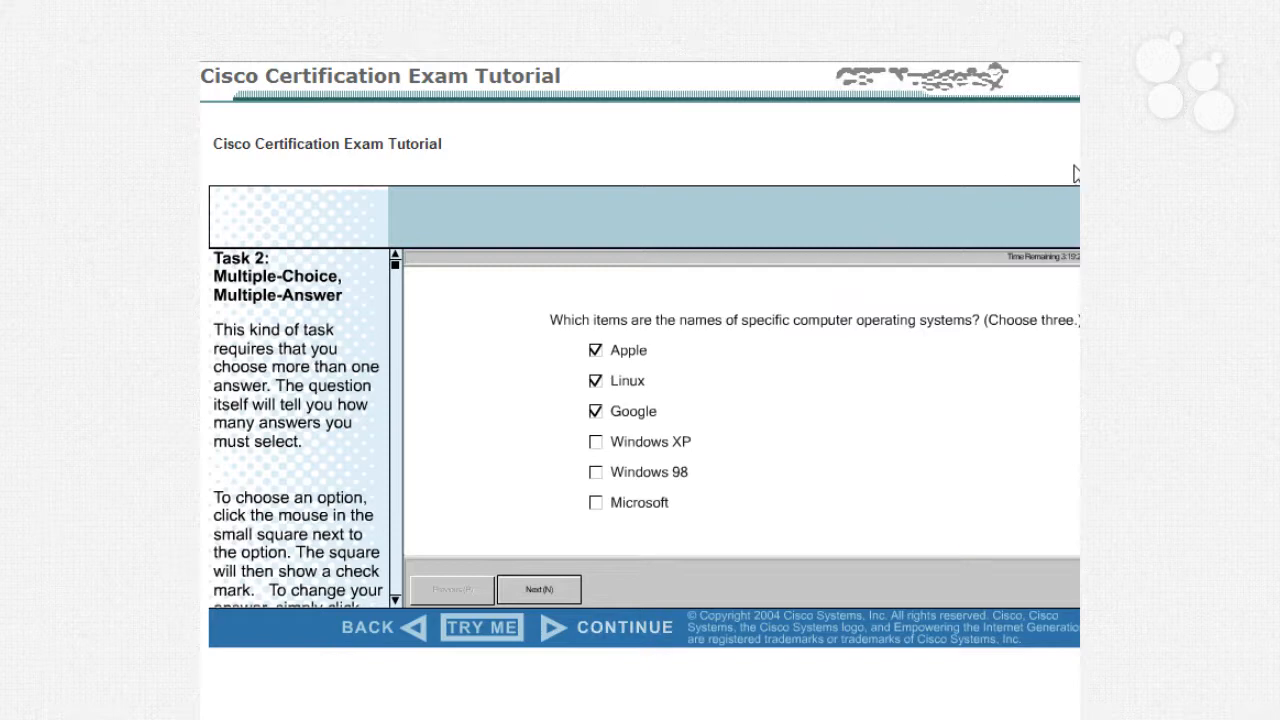
{"action": "mouse_move", "coordinate": [1030, 338]}
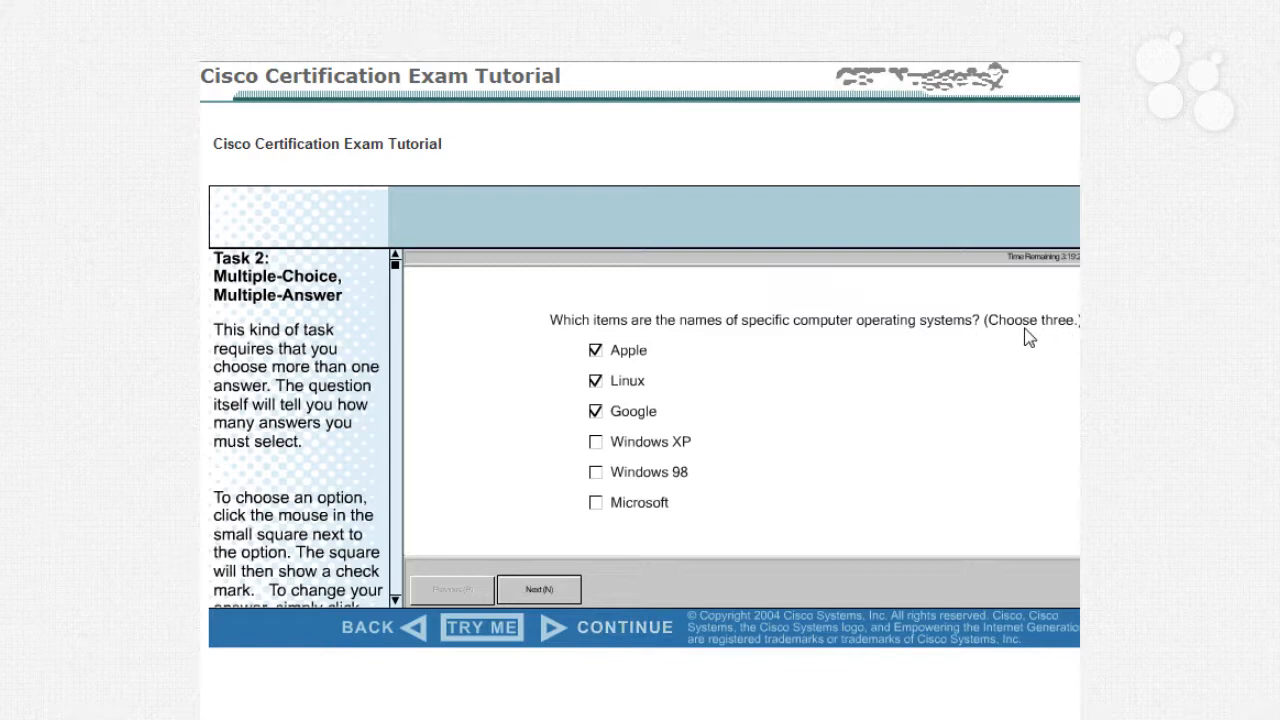
{"action": "mouse_move", "coordinate": [1072, 316]}
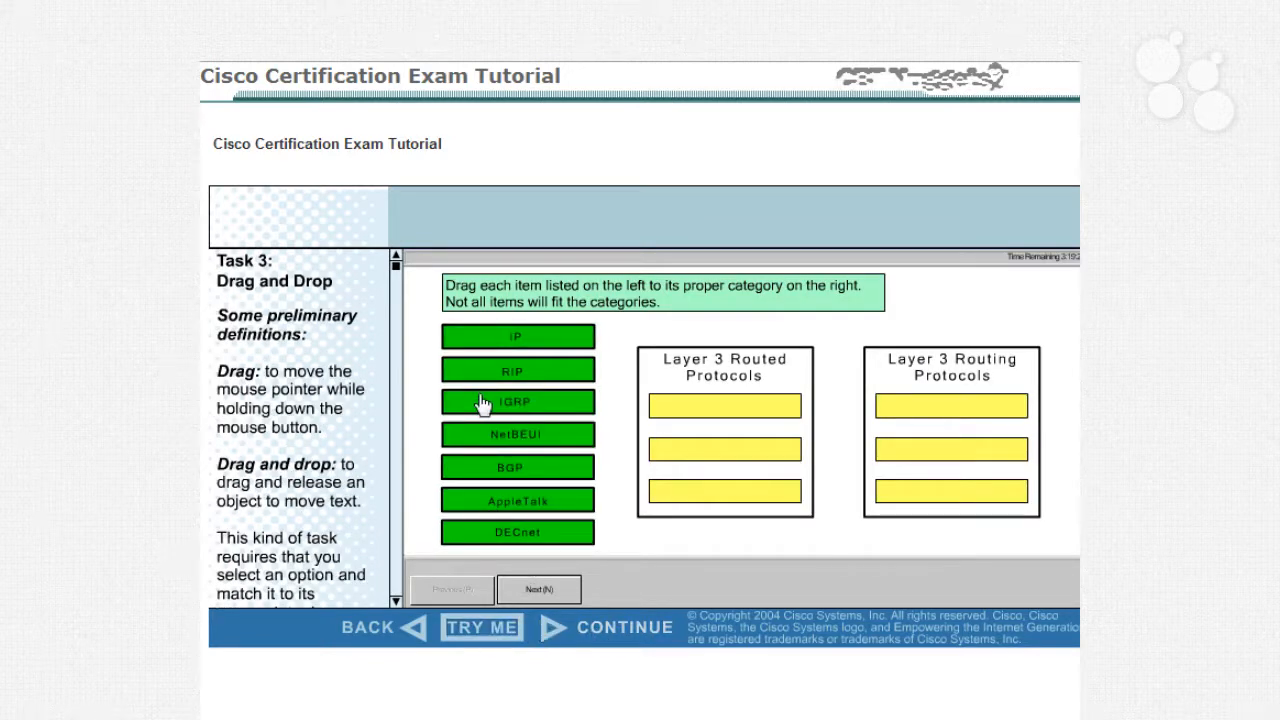
Step: Sort IP, IGRP, AppleTalk as Layer 3 routed and RIP, BGP, NetBEUI as Layer 3 routing protocols
{"action": "left_click_drag", "start_coordinate": [516, 336], "coordinate": [724, 404]}
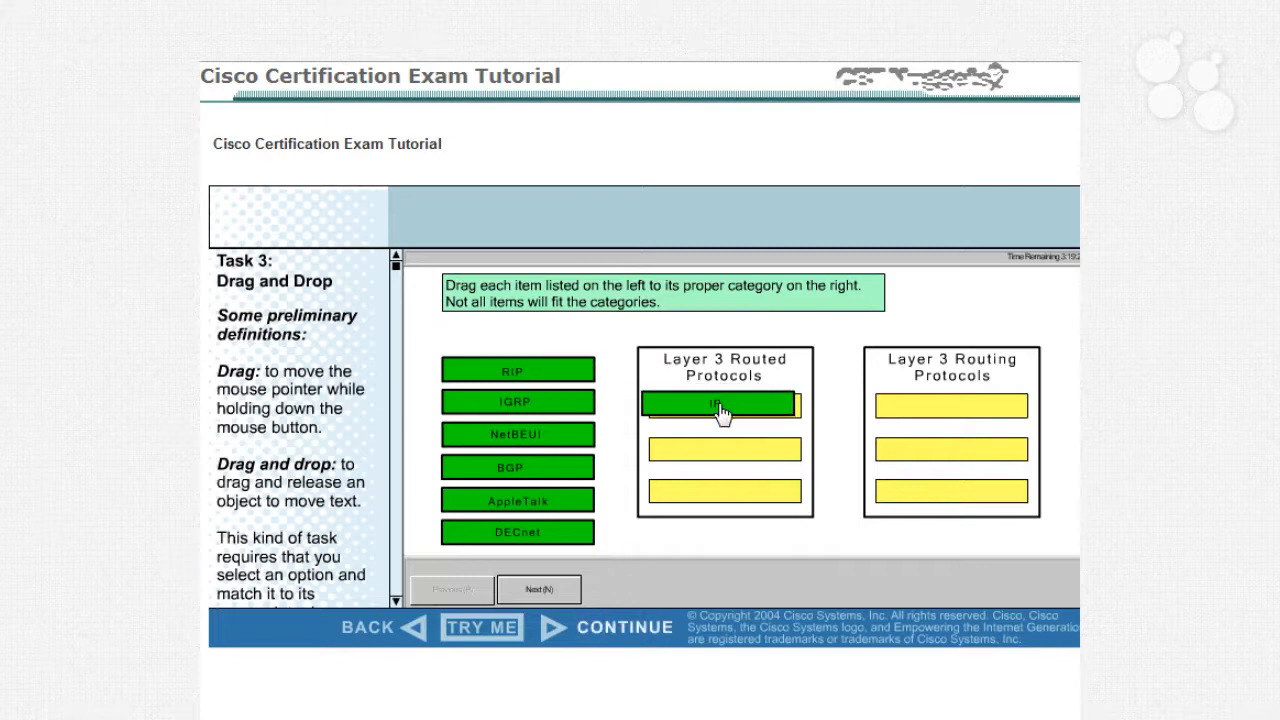
{"action": "left_click_drag", "start_coordinate": [516, 370], "coordinate": [952, 406]}
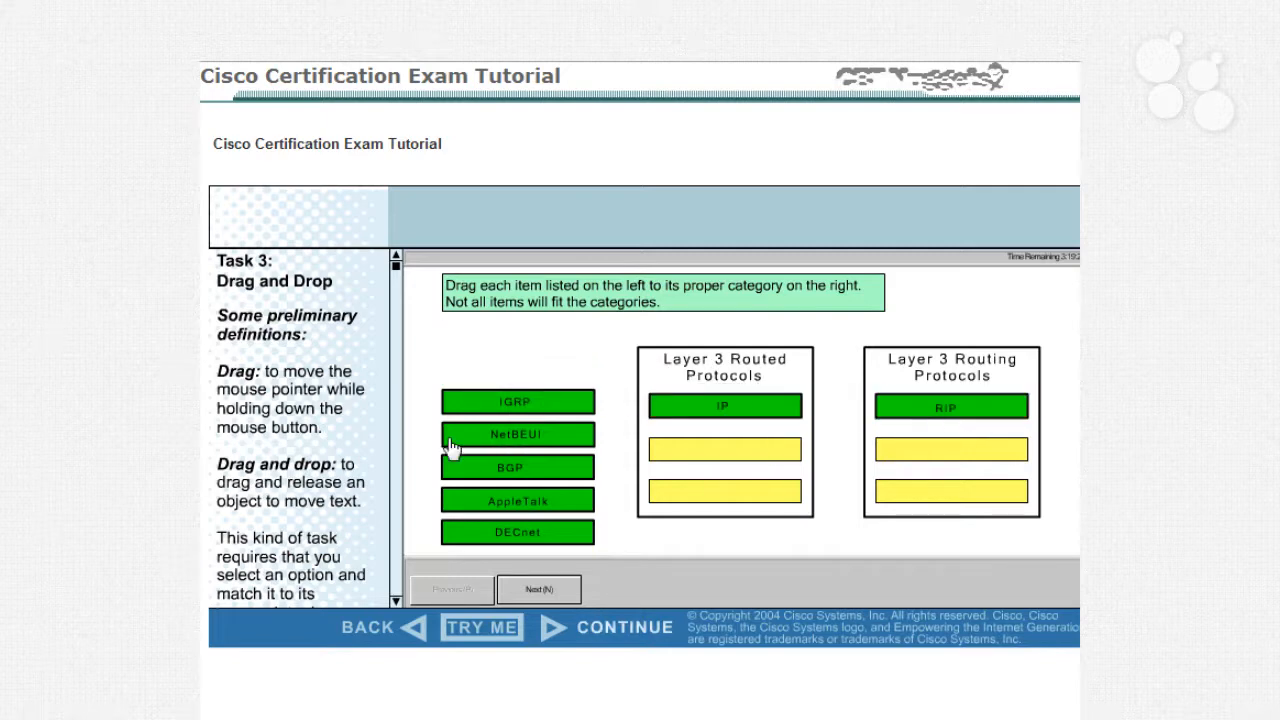
{"action": "left_click_drag", "start_coordinate": [516, 402], "coordinate": [724, 448]}
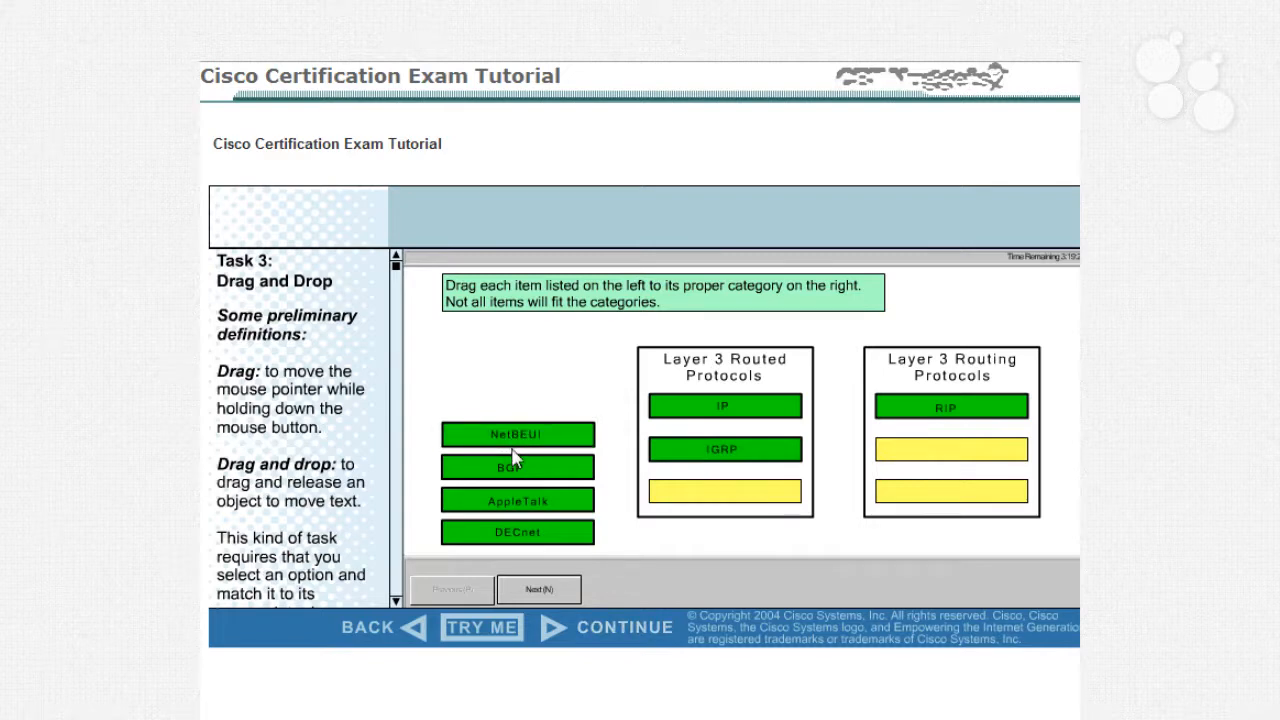
{"action": "mouse_move", "coordinate": [524, 498]}
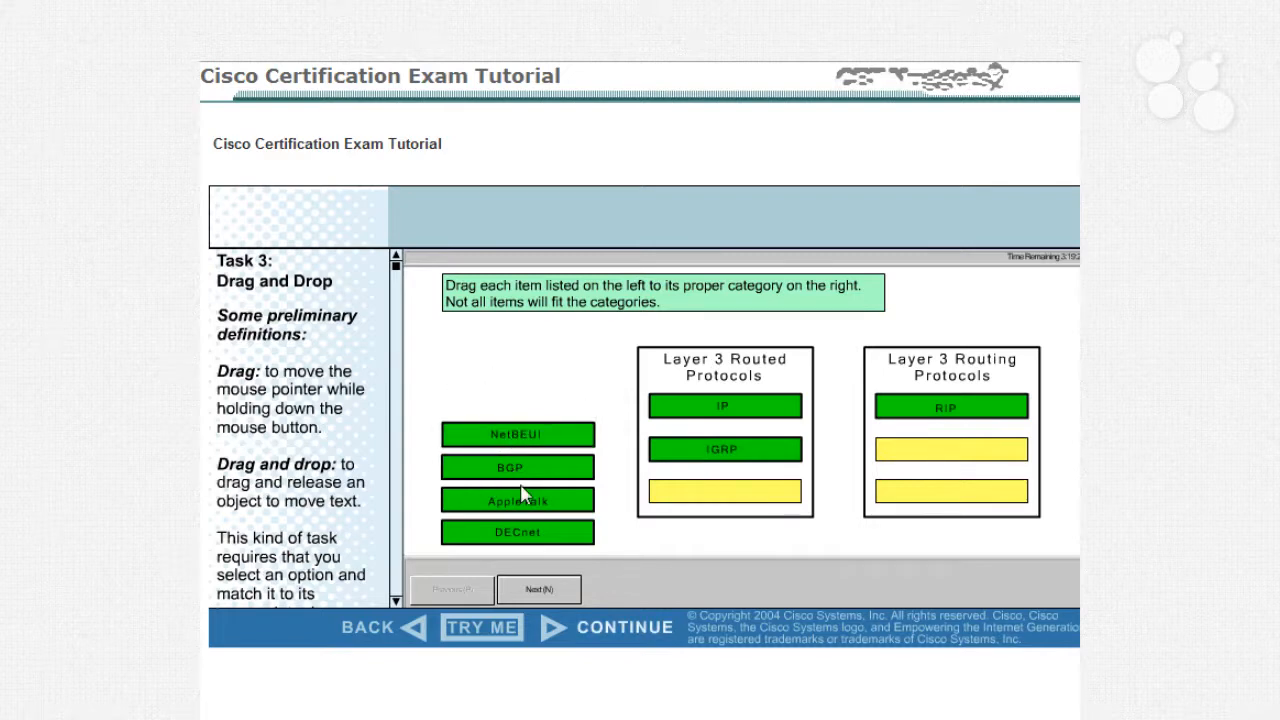
{"action": "left_click_drag", "start_coordinate": [516, 468], "coordinate": [952, 444]}
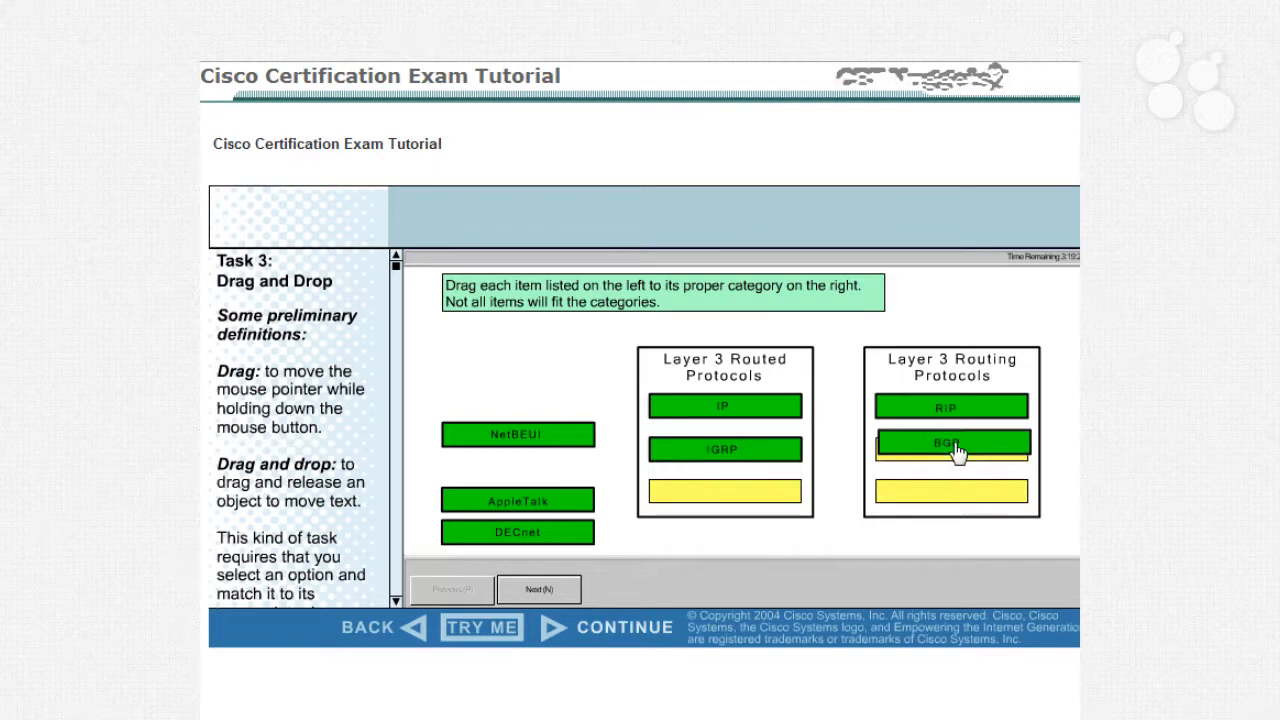
{"action": "left_click_drag", "start_coordinate": [516, 500], "coordinate": [684, 488]}
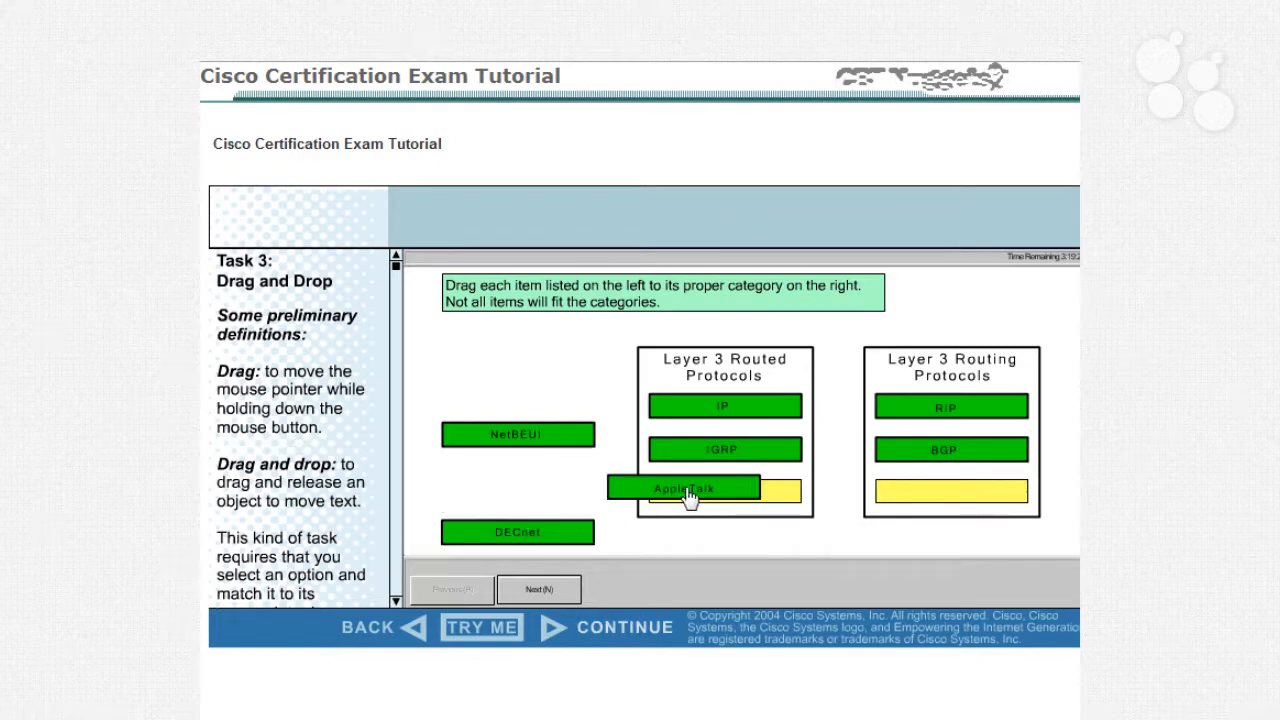
{"action": "left_click_drag", "start_coordinate": [684, 488], "coordinate": [724, 492]}
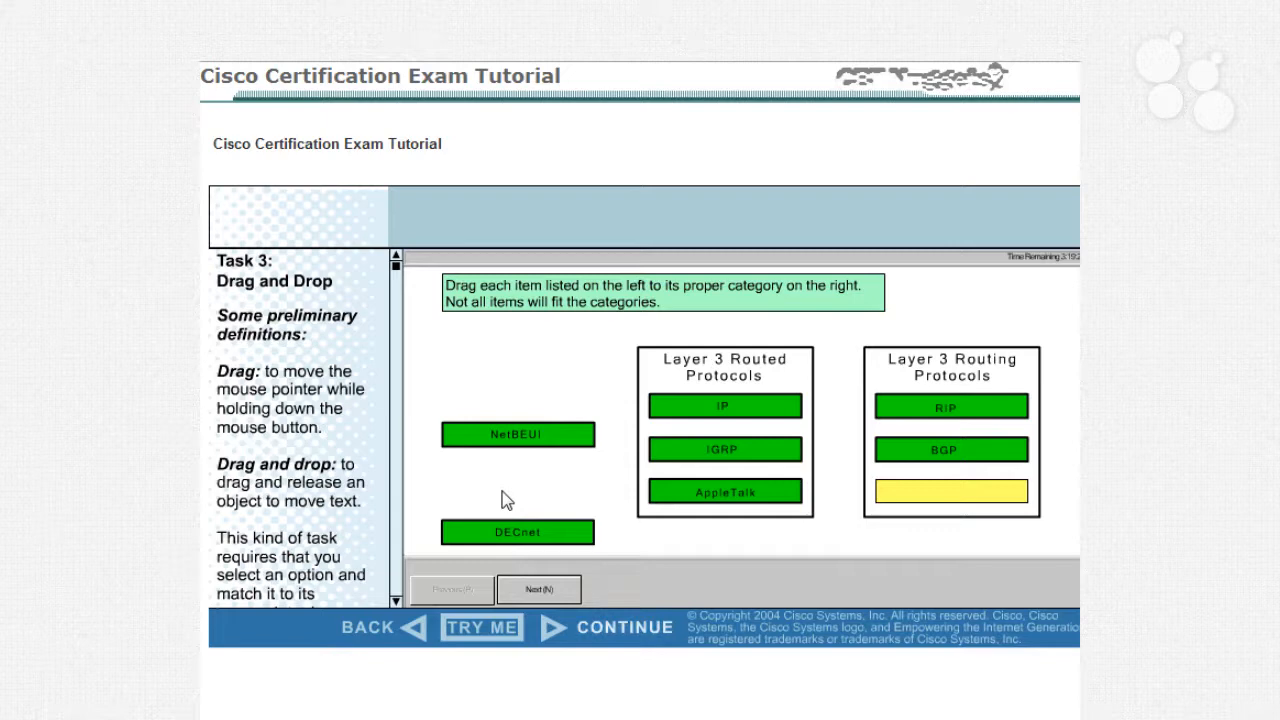
{"action": "mouse_move", "coordinate": [510, 470]}
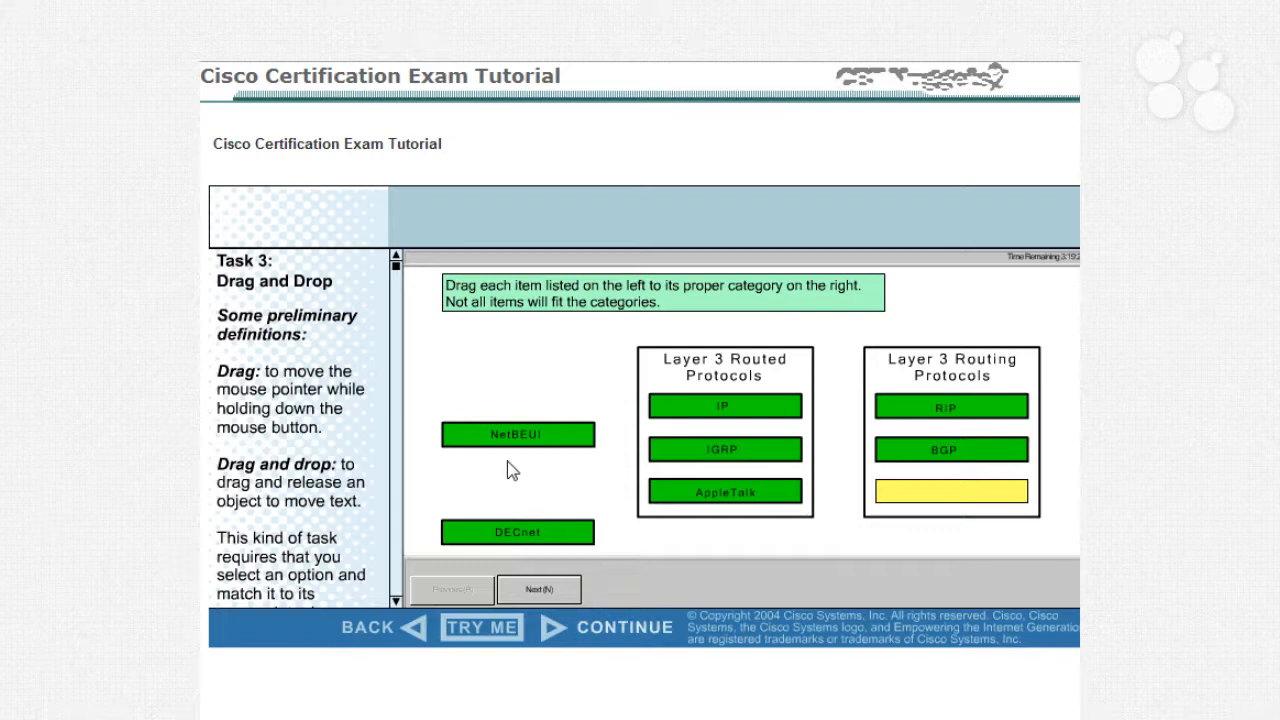
{"action": "left_click_drag", "start_coordinate": [518, 434], "coordinate": [950, 492]}
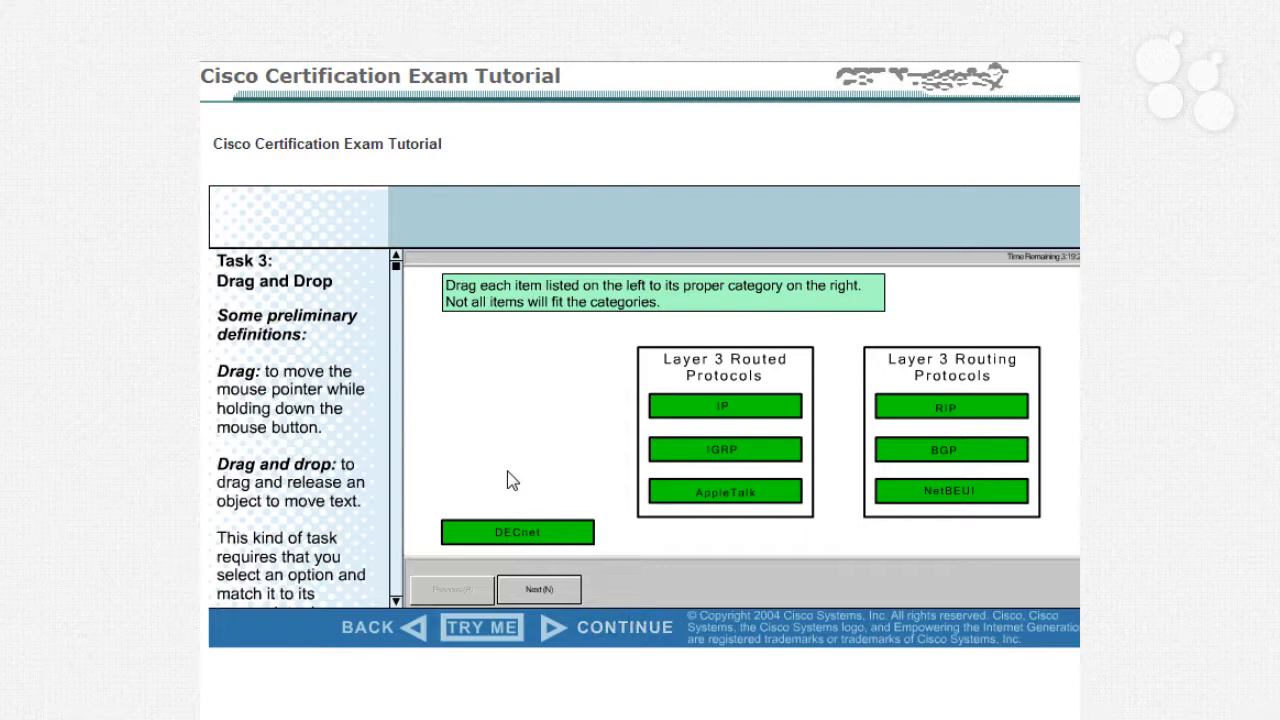
{"action": "mouse_move", "coordinate": [528, 484]}
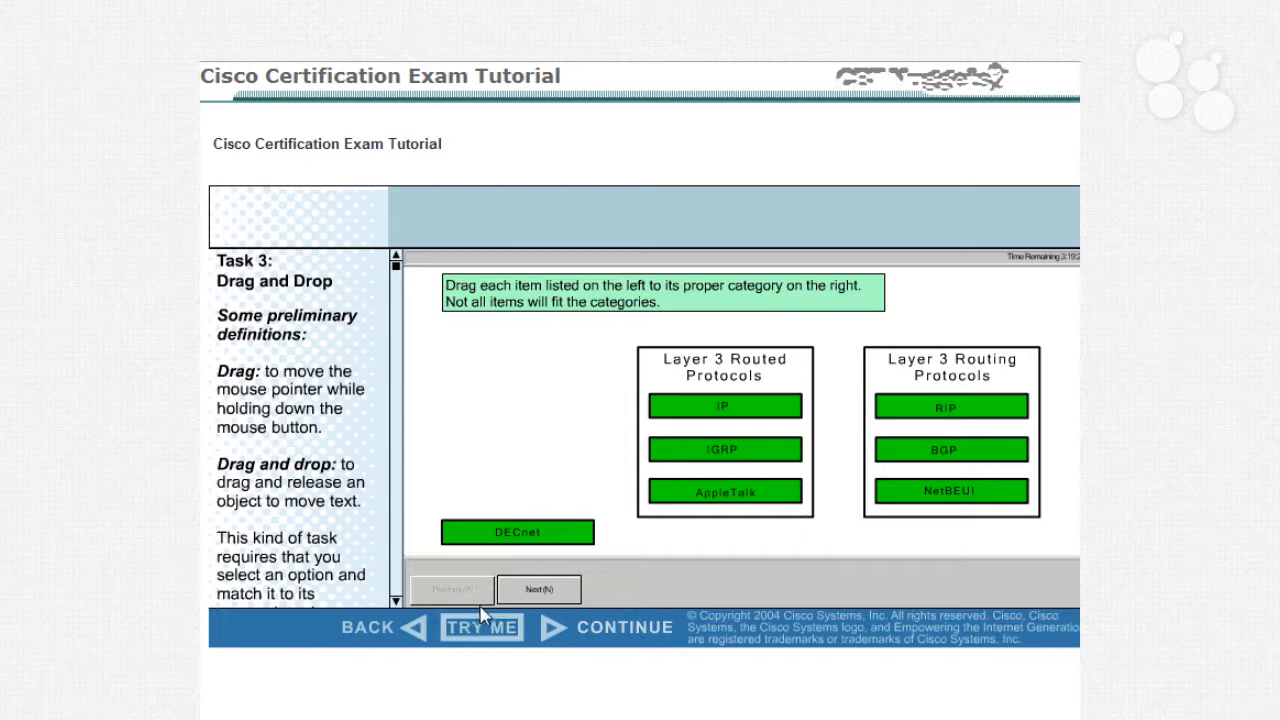
{"action": "mouse_move", "coordinate": [568, 636]}
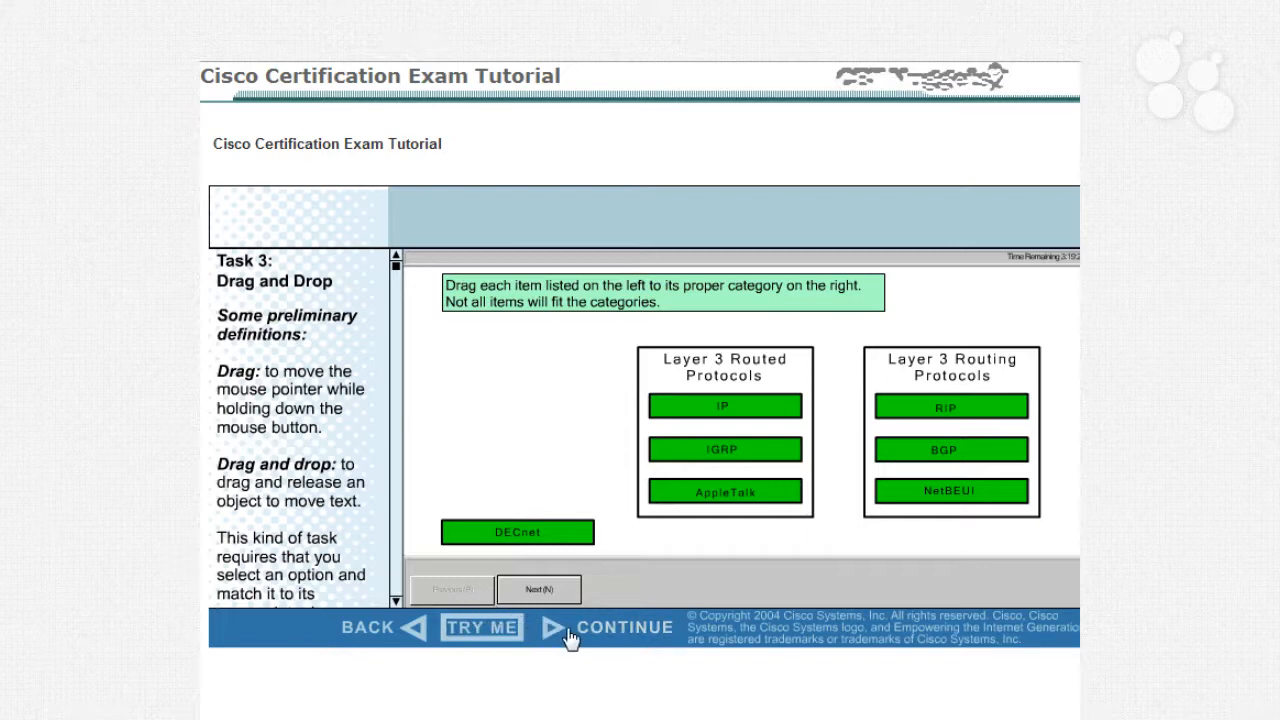
Step: Continue past Task 3 to the Task 4 Fahrenheit-to-Celsius fill-in-the-blank question
{"action": "left_click", "coordinate": [540, 588]}
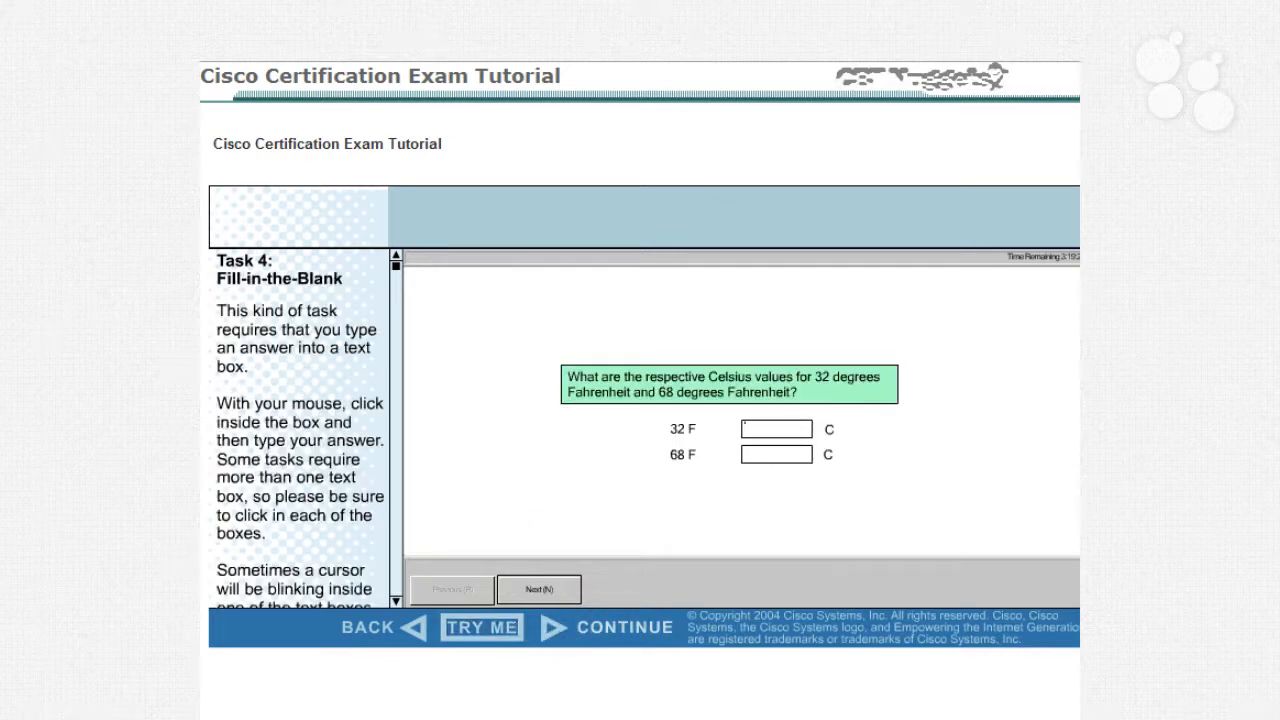
Step: Leave the 32 F and 68 F Celsius boxes empty and continue to the Task 5 router simulation
{"action": "left_click", "coordinate": [776, 428]}
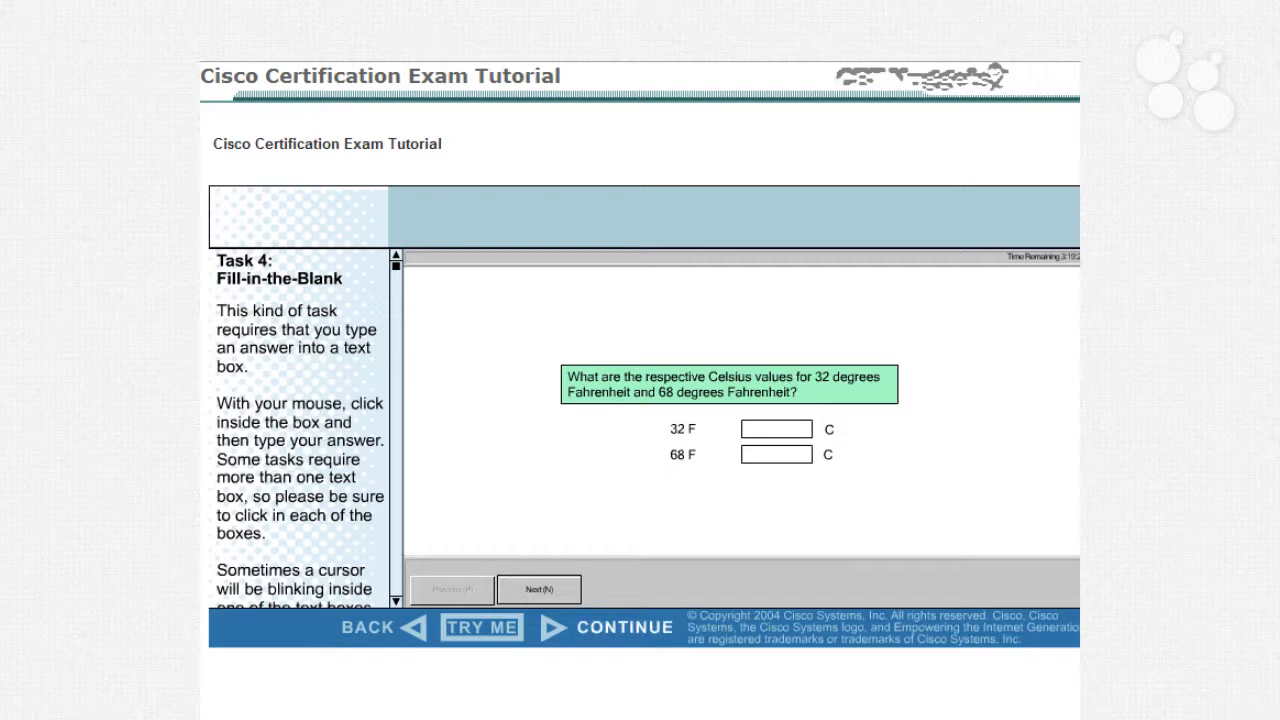
{"action": "left_click", "coordinate": [776, 428]}
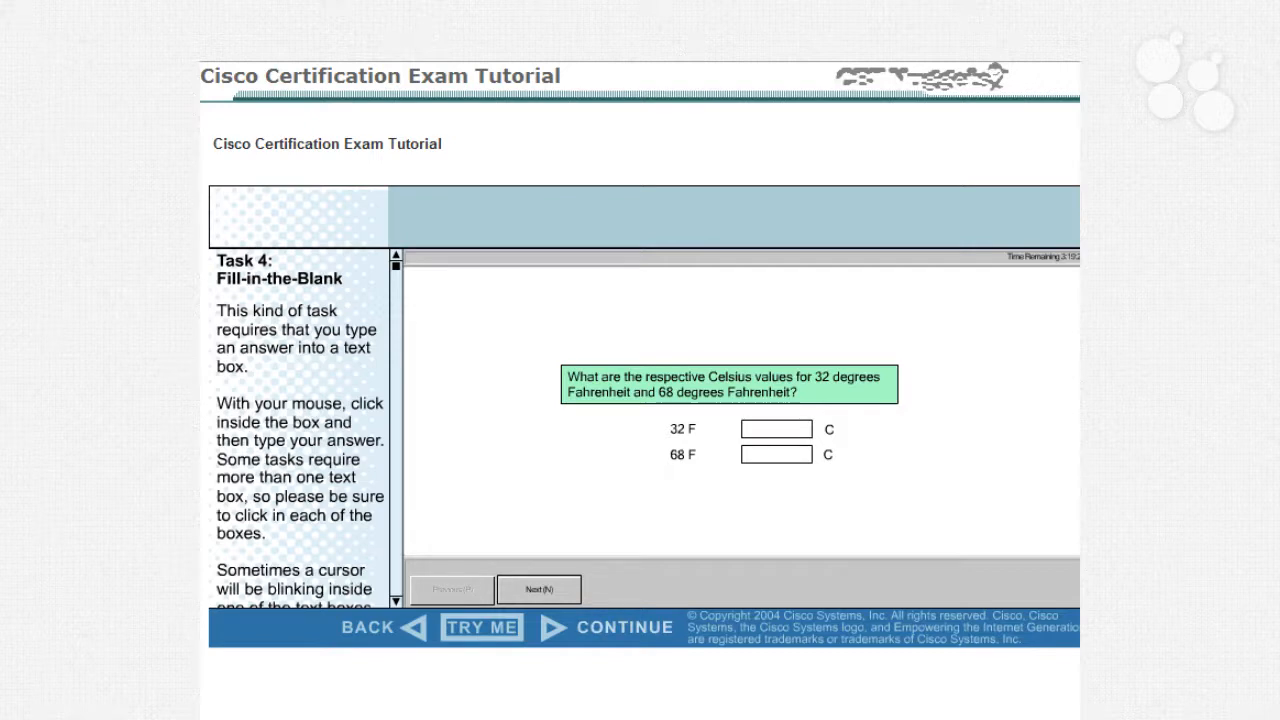
{"action": "left_click", "coordinate": [776, 428]}
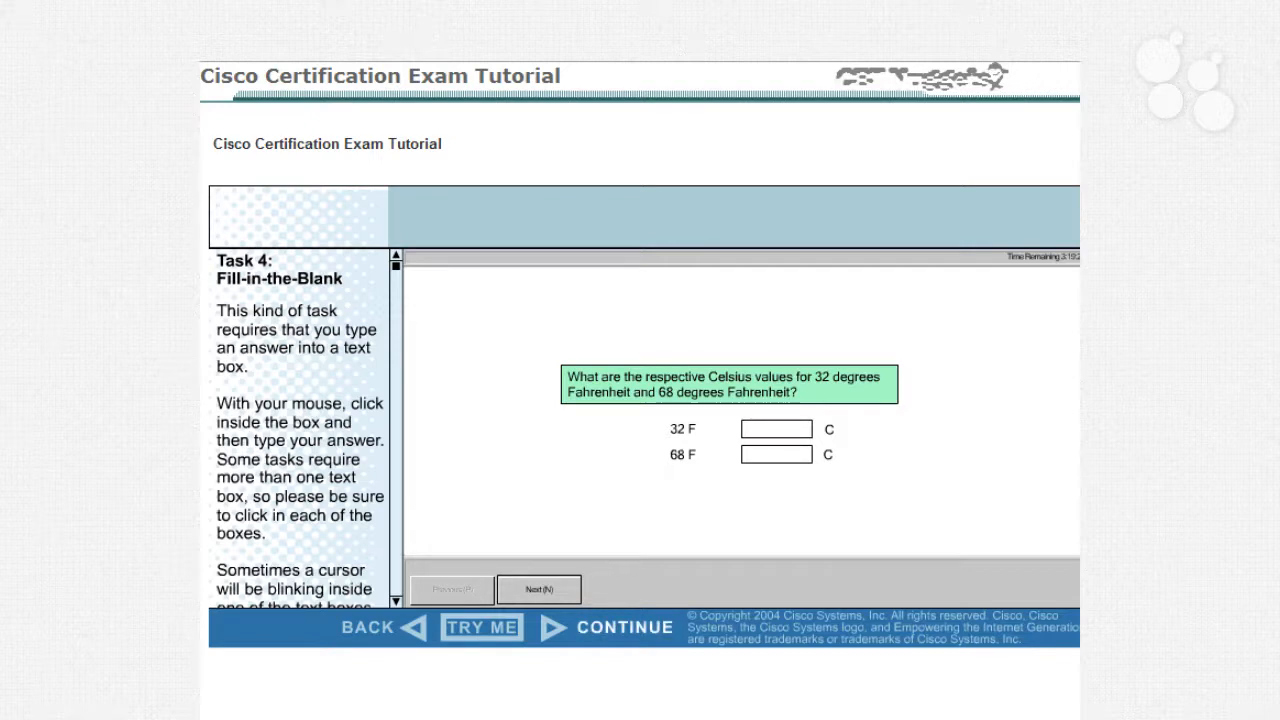
{"action": "left_click", "coordinate": [776, 428]}
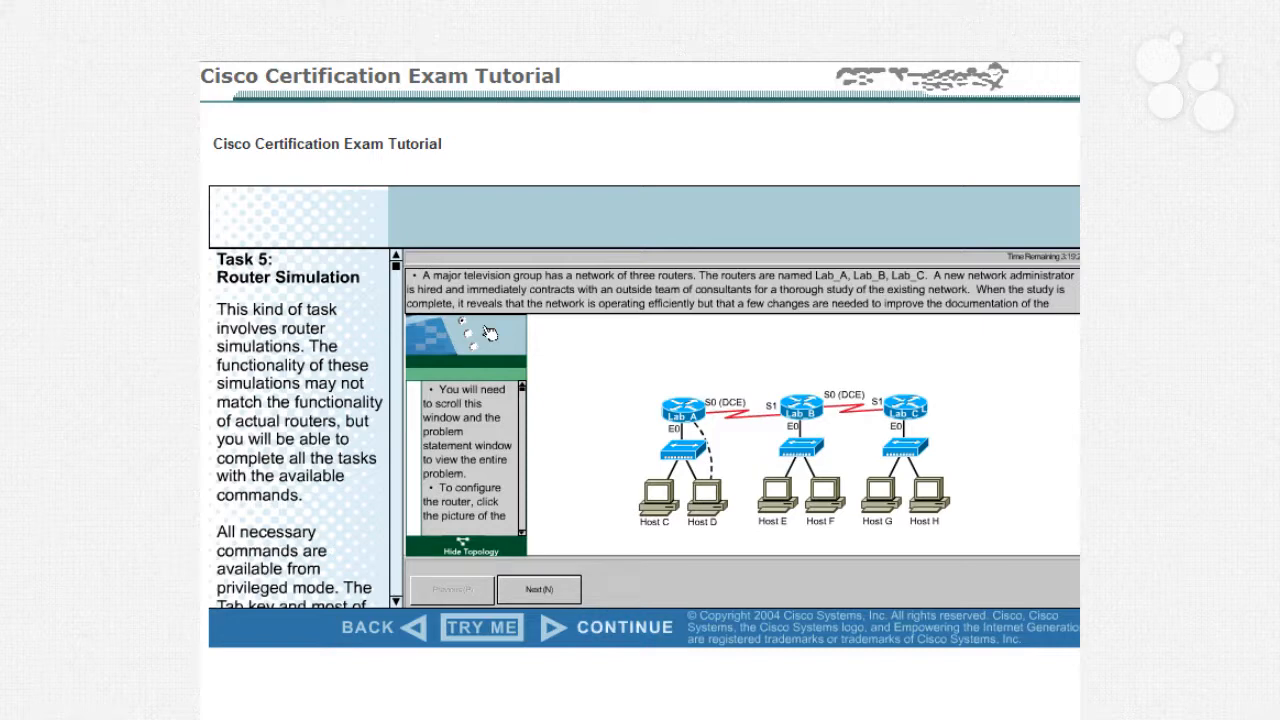
{"action": "mouse_move", "coordinate": [690, 692]}
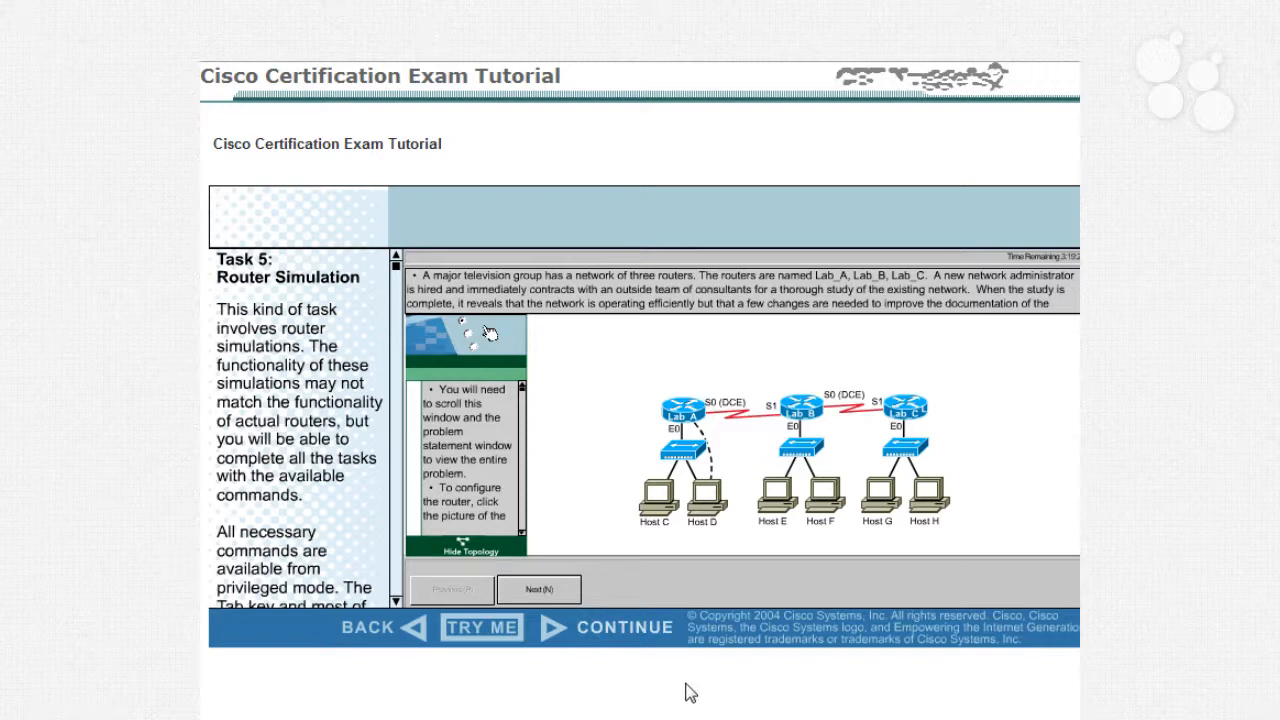
{"action": "mouse_move", "coordinate": [840, 290]}
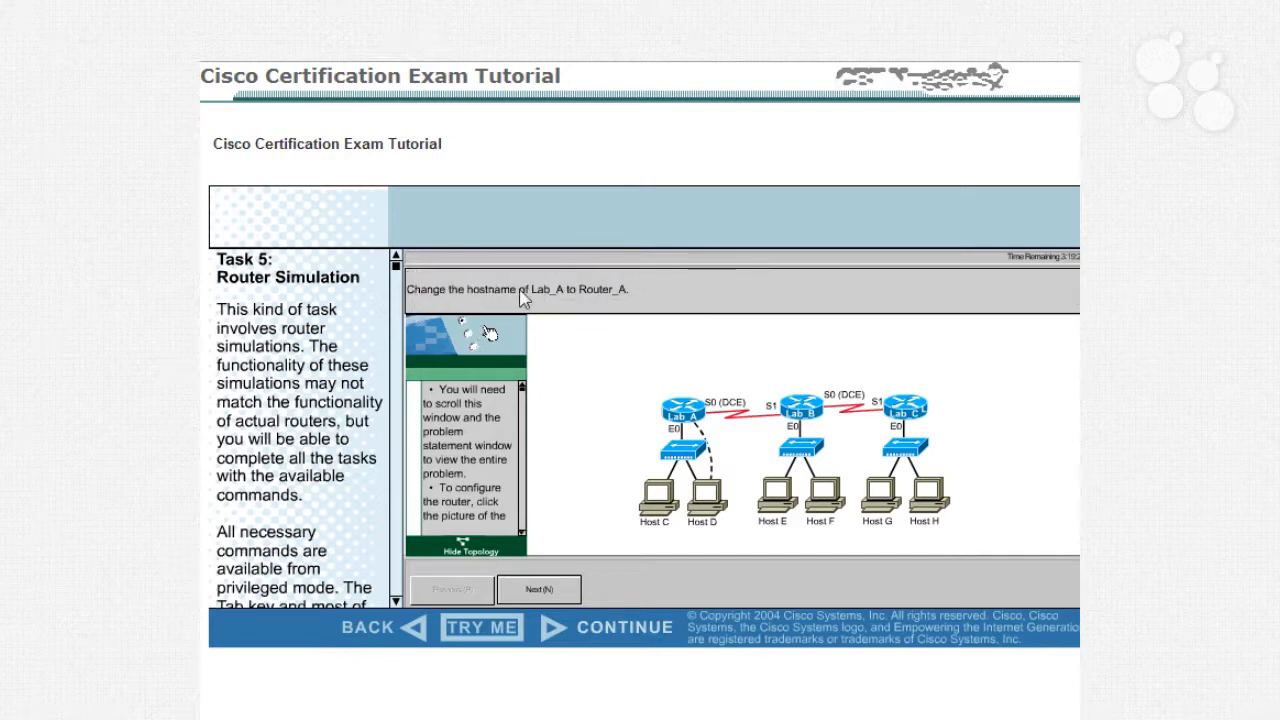
{"action": "mouse_move", "coordinate": [556, 304]}
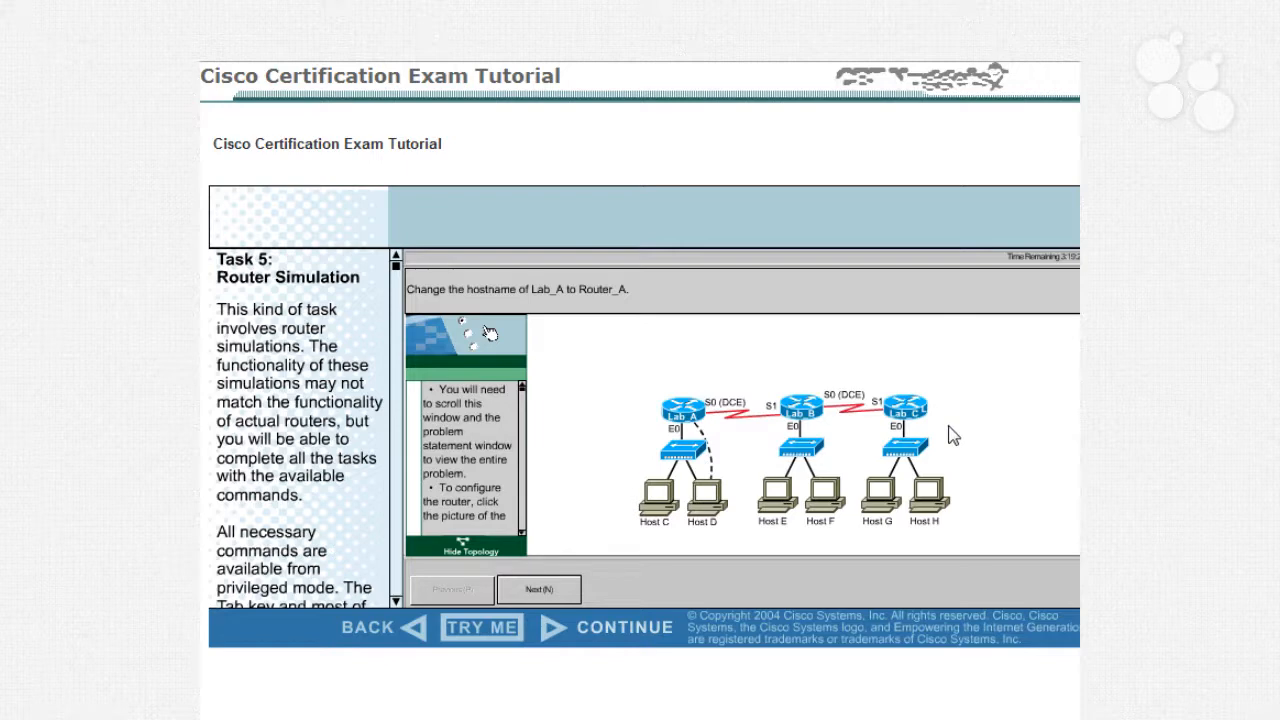
{"action": "mouse_move", "coordinate": [958, 478]}
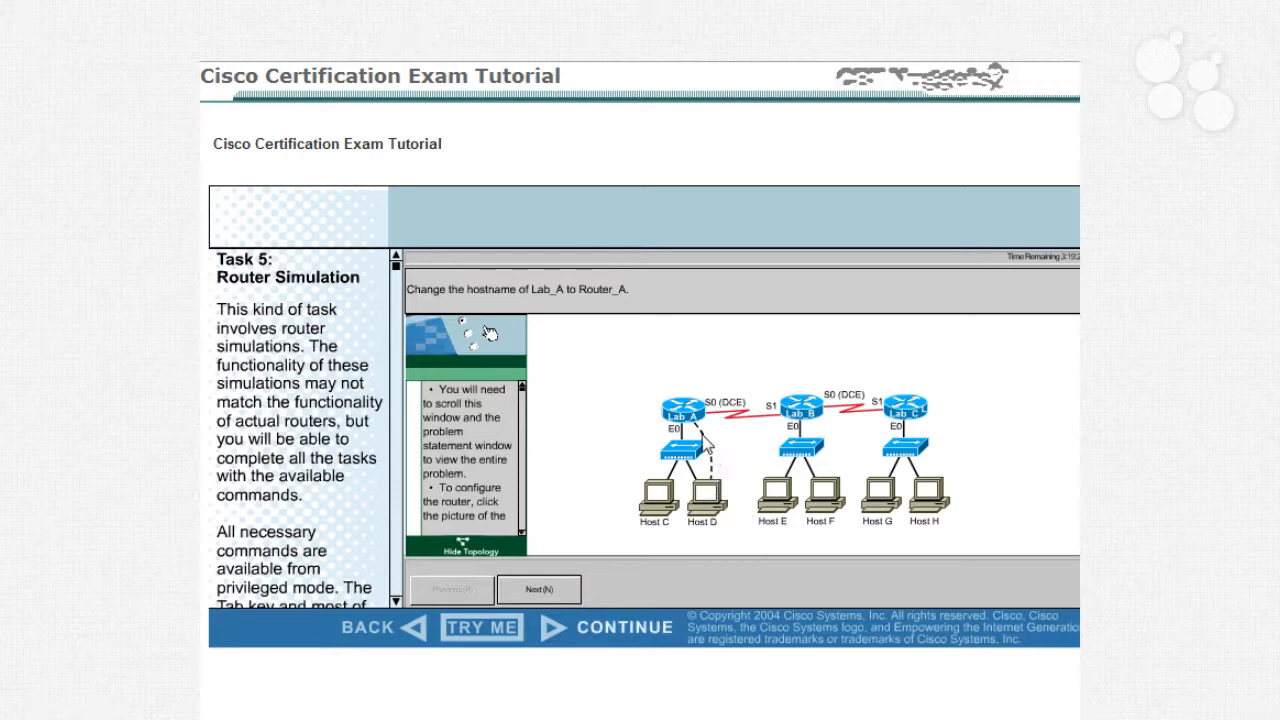
{"action": "mouse_move", "coordinate": [724, 500]}
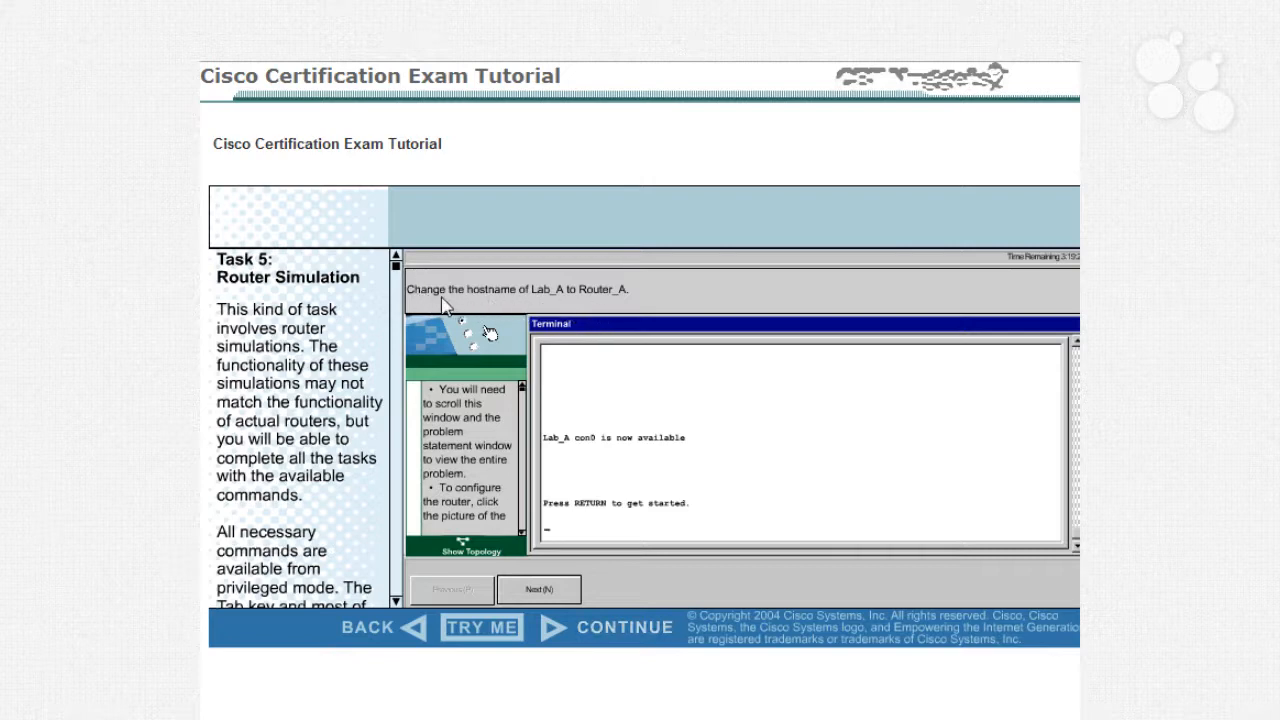
{"action": "mouse_move", "coordinate": [630, 308]}
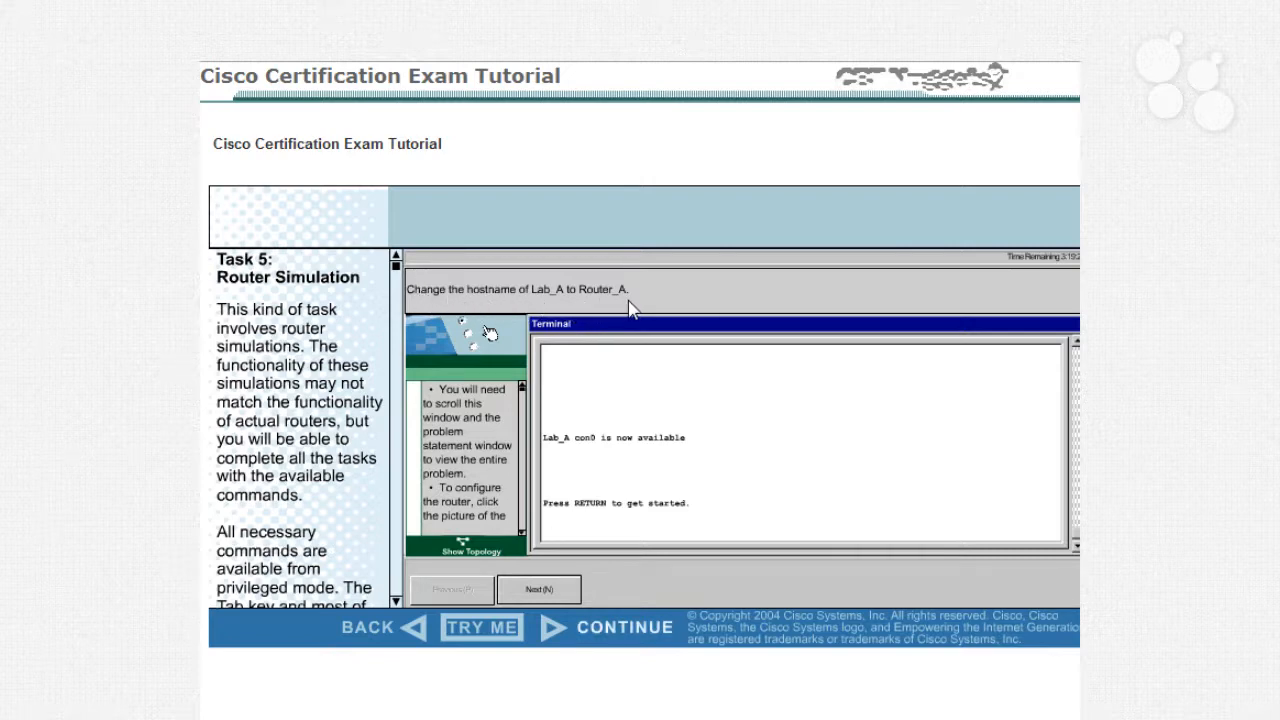
Step: Bring up the Lab_A> user-mode prompt in the Lab_A terminal session
{"action": "key", "text": "Return"}
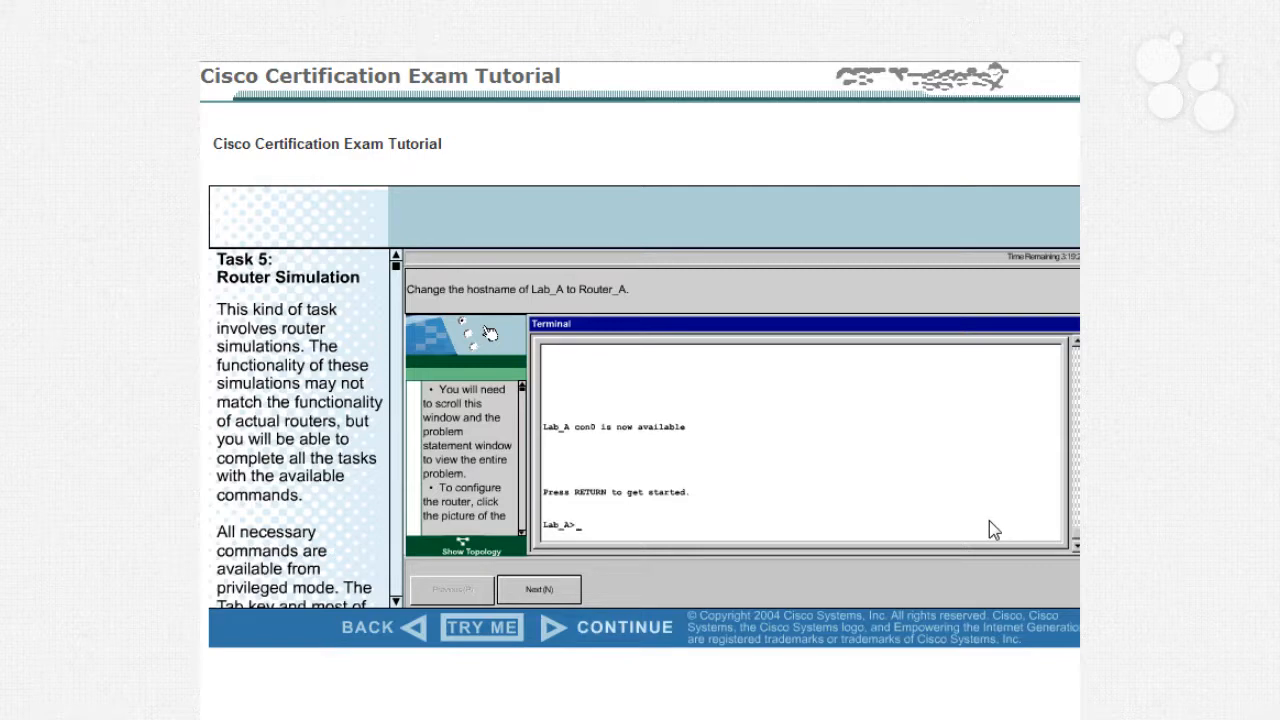
{"action": "mouse_move", "coordinate": [930, 518]}
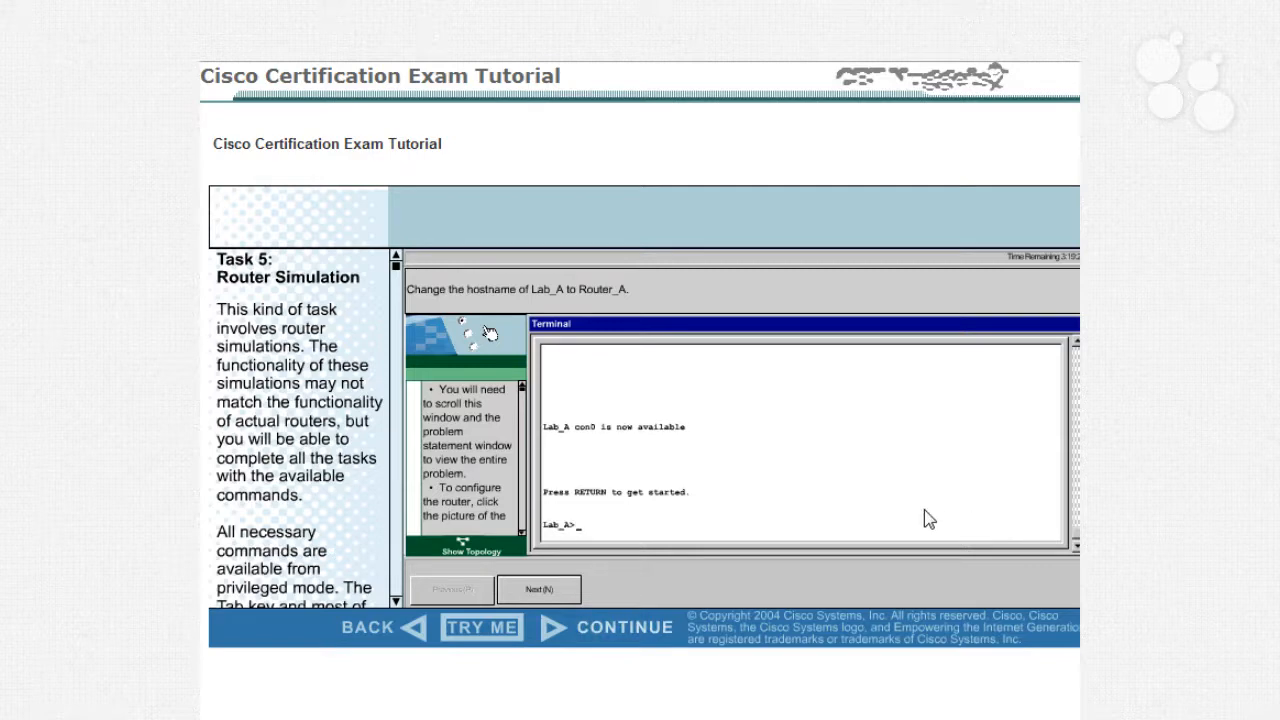